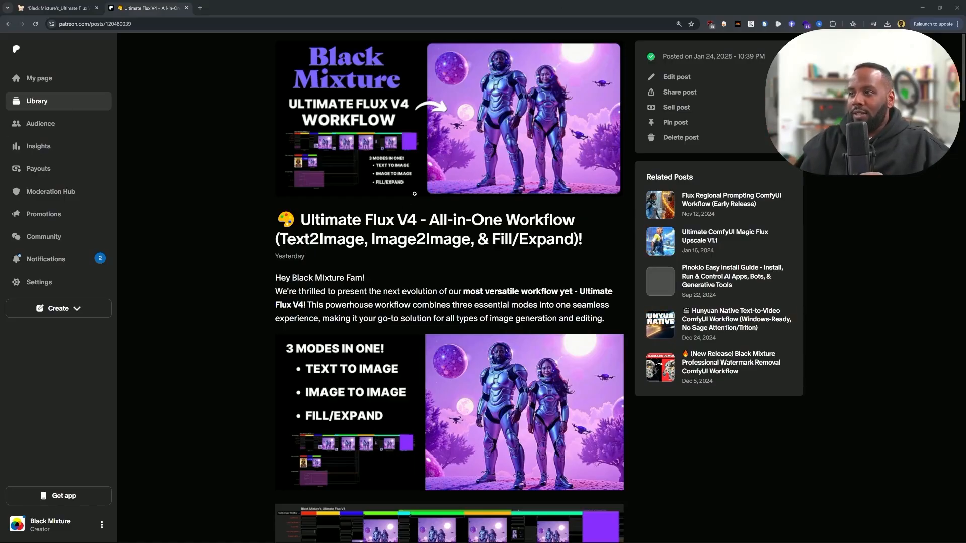
Step: Scroll through the page, then switch over to the ComfyUI workflow
{"action": "scroll", "scroll_direction": "down", "scroll_amount": 3}
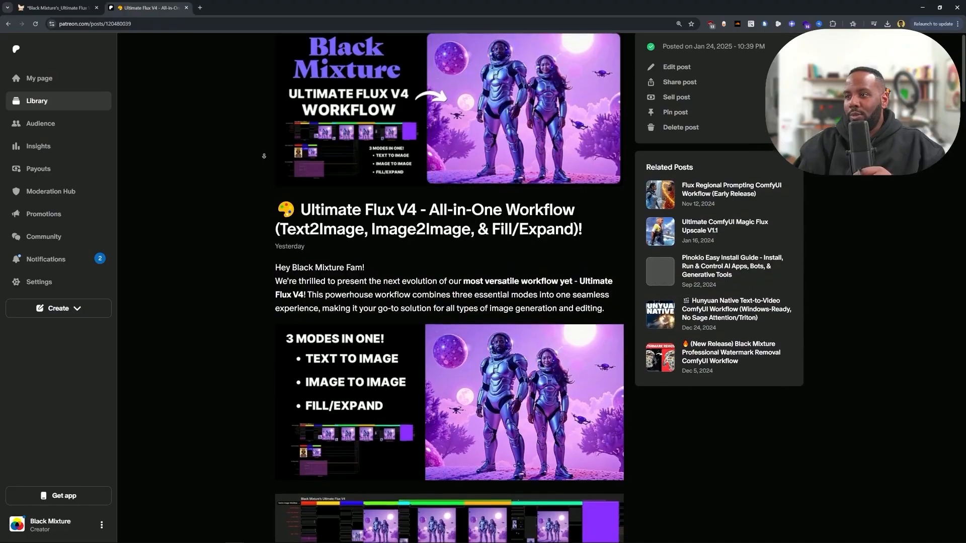
{"action": "scroll", "scroll_direction": "down", "scroll_amount": 3}
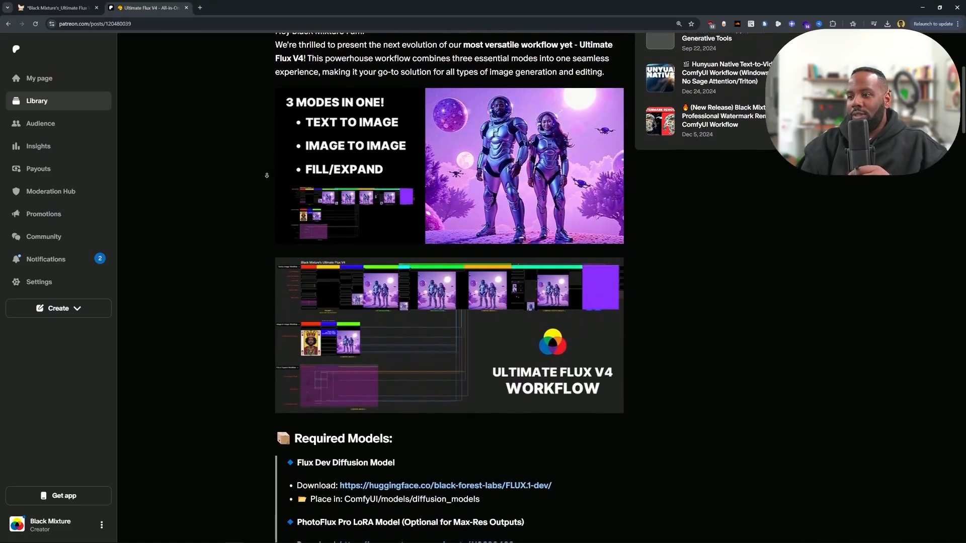
{"action": "scroll", "scroll_direction": "down", "scroll_amount": 3}
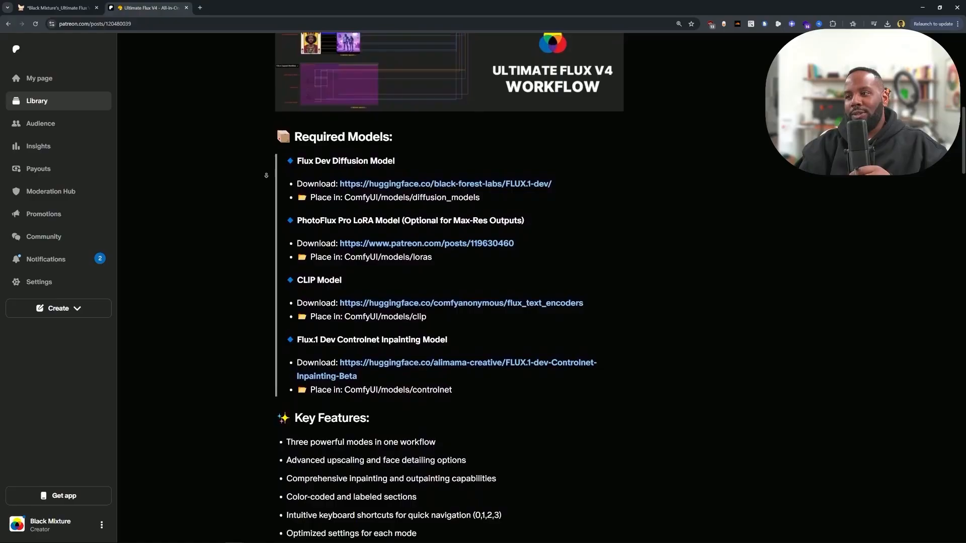
{"action": "scroll", "scroll_direction": "down", "scroll_amount": 3}
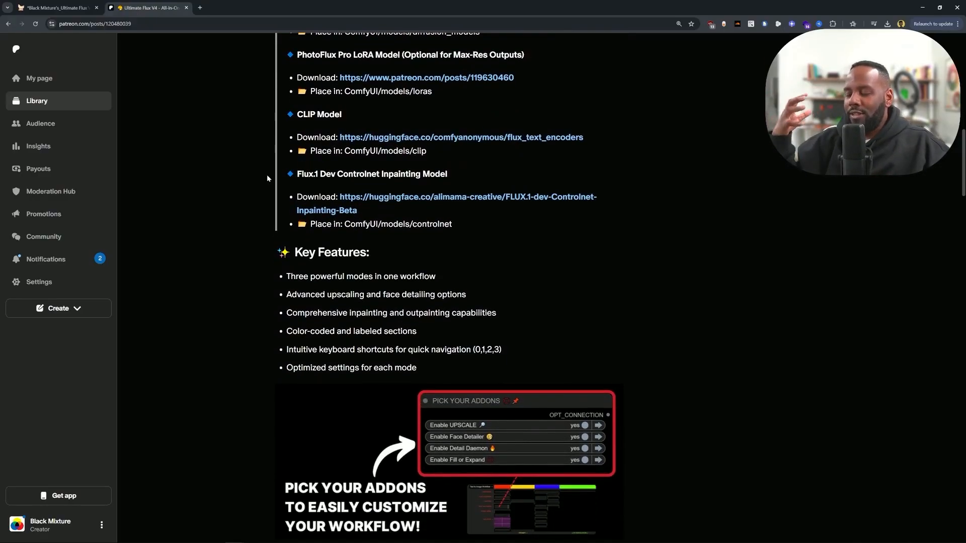
{"action": "scroll", "scroll_direction": "down", "scroll_amount": 3}
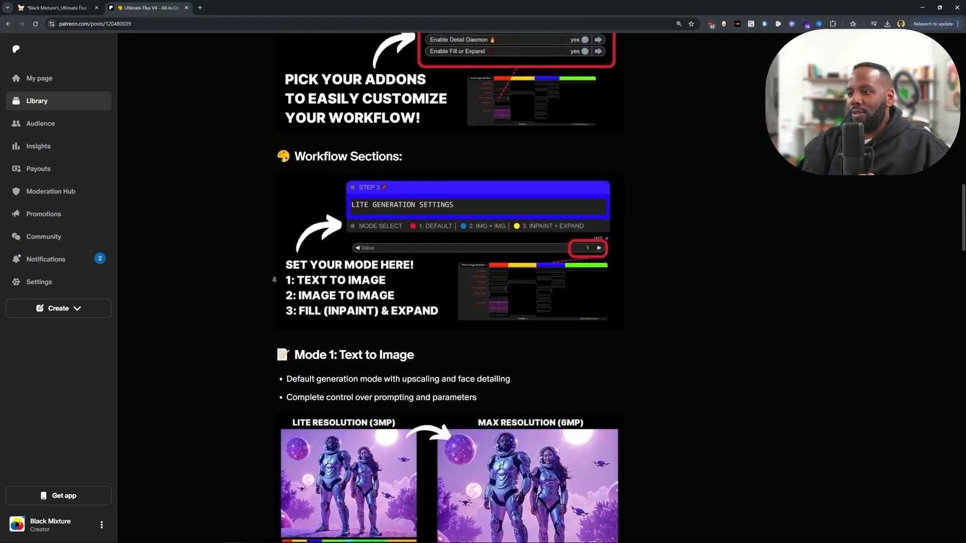
{"action": "scroll", "scroll_direction": "down", "scroll_amount": 3}
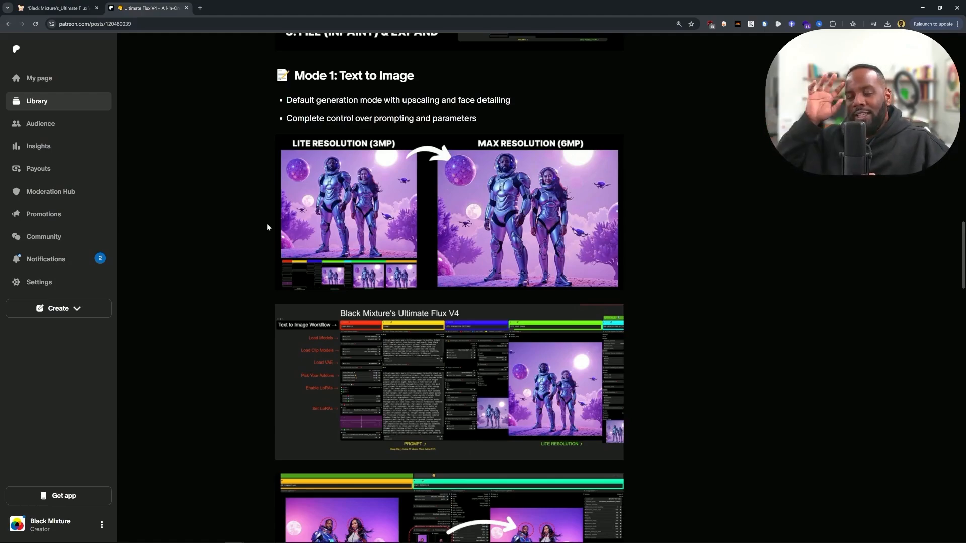
{"action": "scroll", "scroll_direction": "down", "scroll_amount": 3}
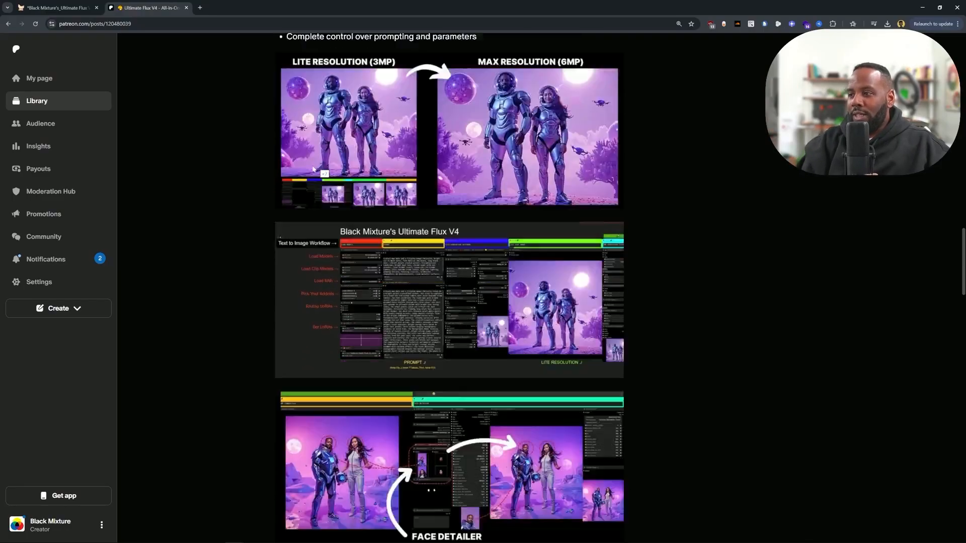
{"action": "scroll", "scroll_direction": "down", "scroll_amount": 3}
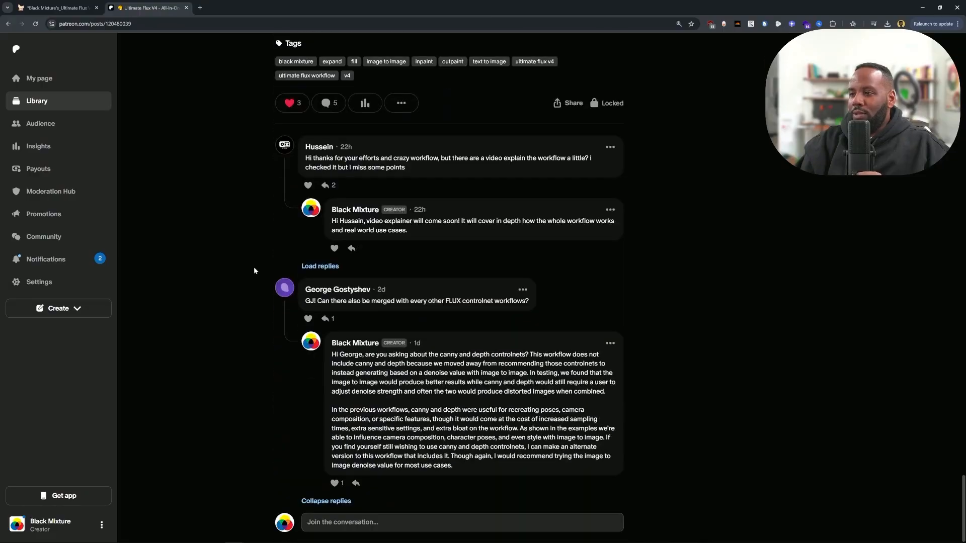
{"action": "scroll", "scroll_direction": "up", "scroll_amount": 3}
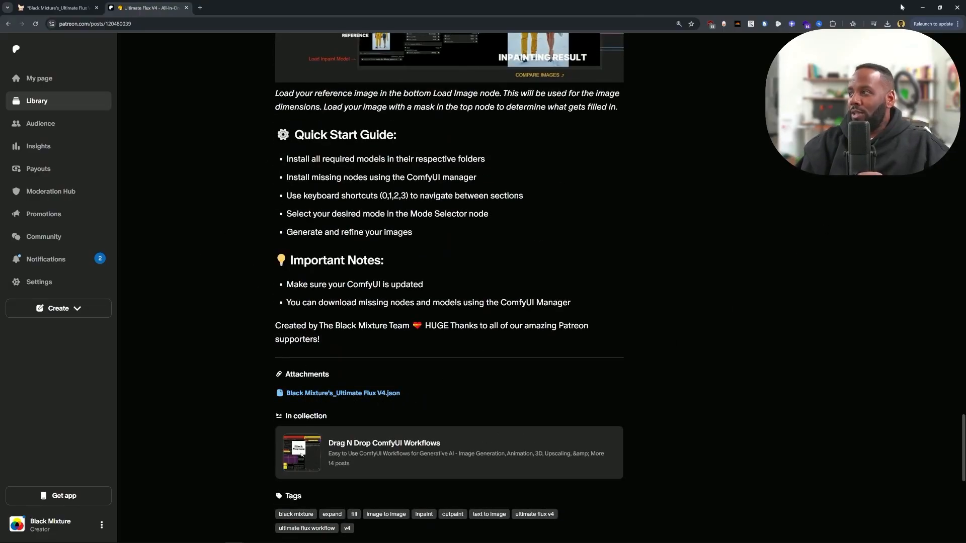
{"action": "left_click", "coordinate": [55, 7]}
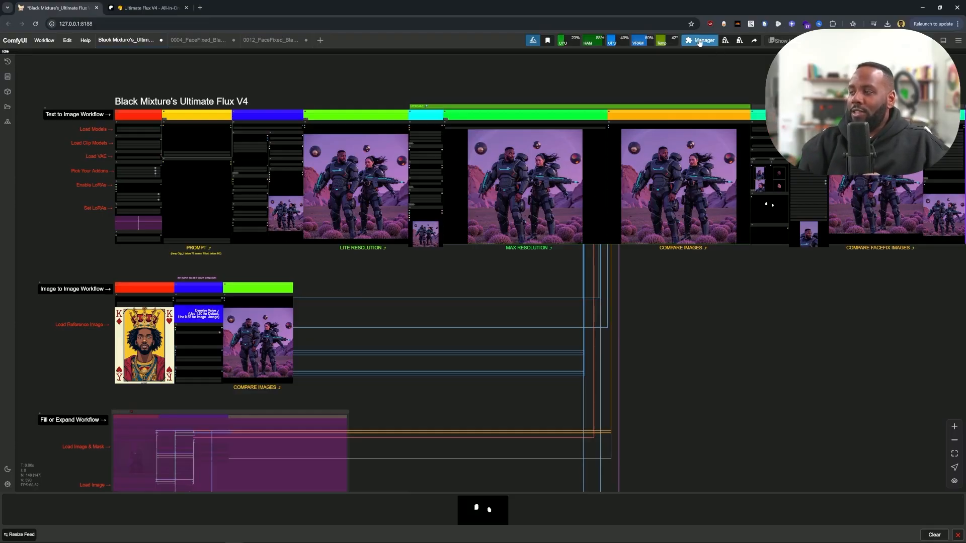
Step: From the Manager, check for missing custom nodes, cancel the Git URL install and close the node list
{"action": "left_click", "coordinate": [699, 40]}
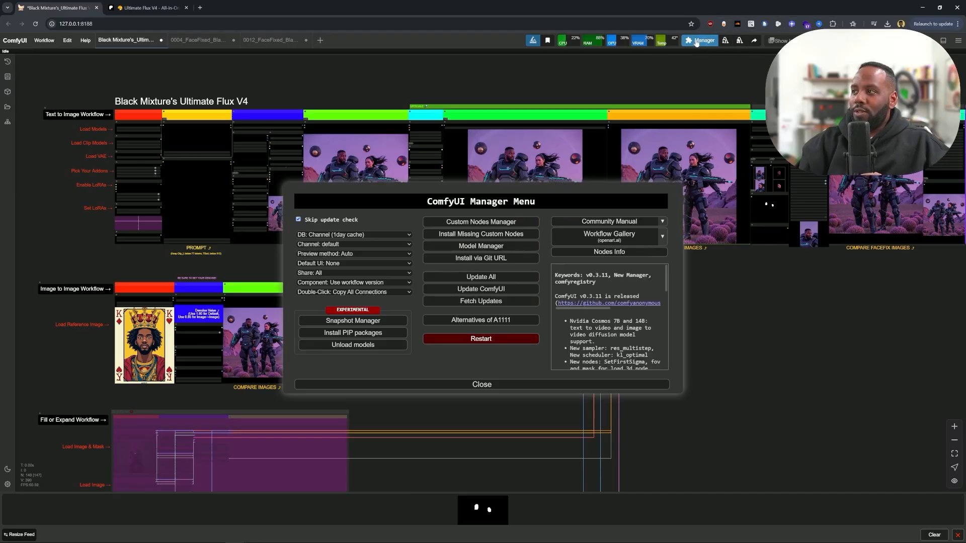
{"action": "left_click", "coordinate": [481, 235]}
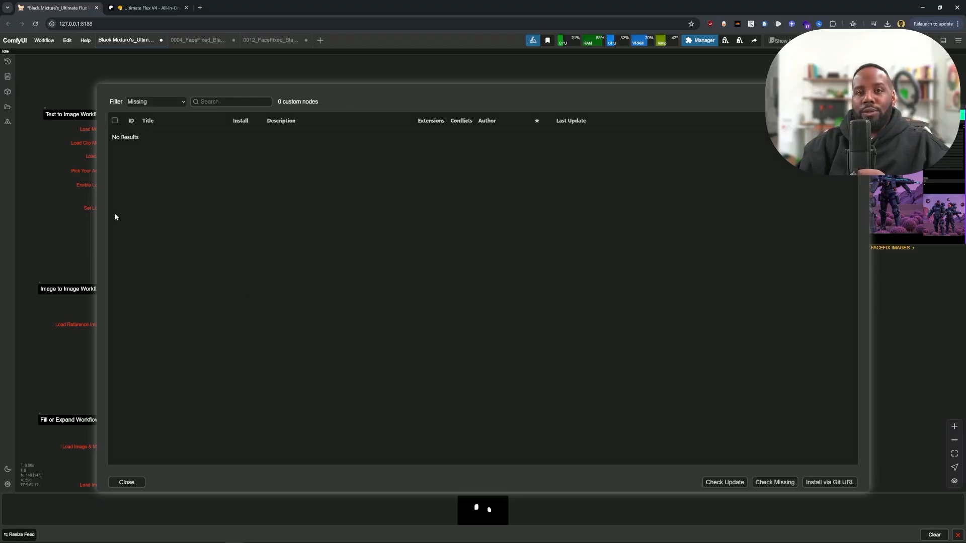
{"action": "mouse_move", "coordinate": [291, 217]}
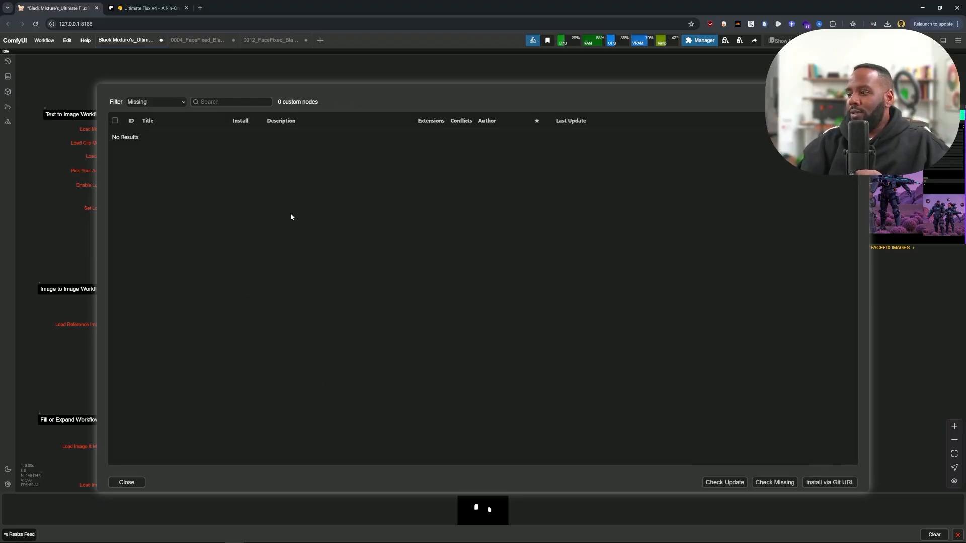
{"action": "mouse_move", "coordinate": [641, 416]}
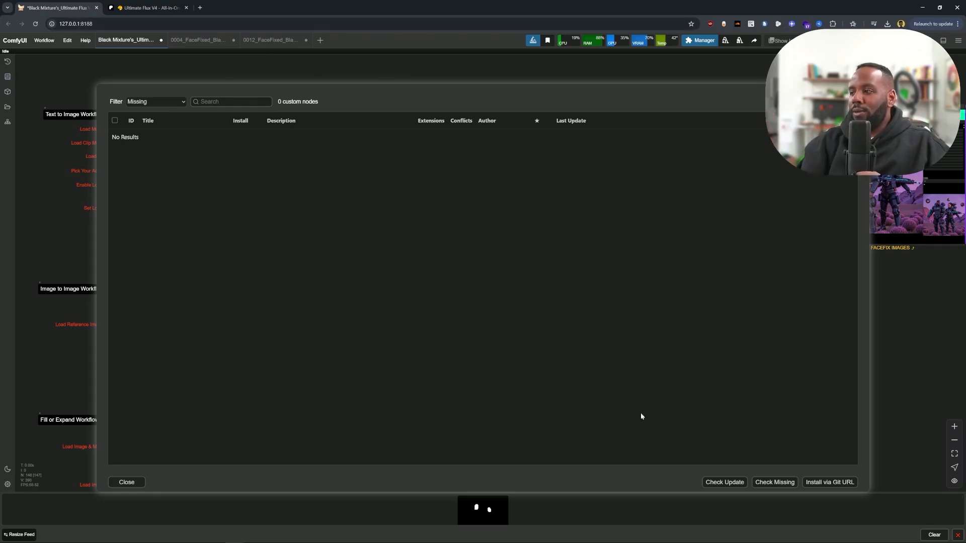
{"action": "mouse_move", "coordinate": [459, 357]}
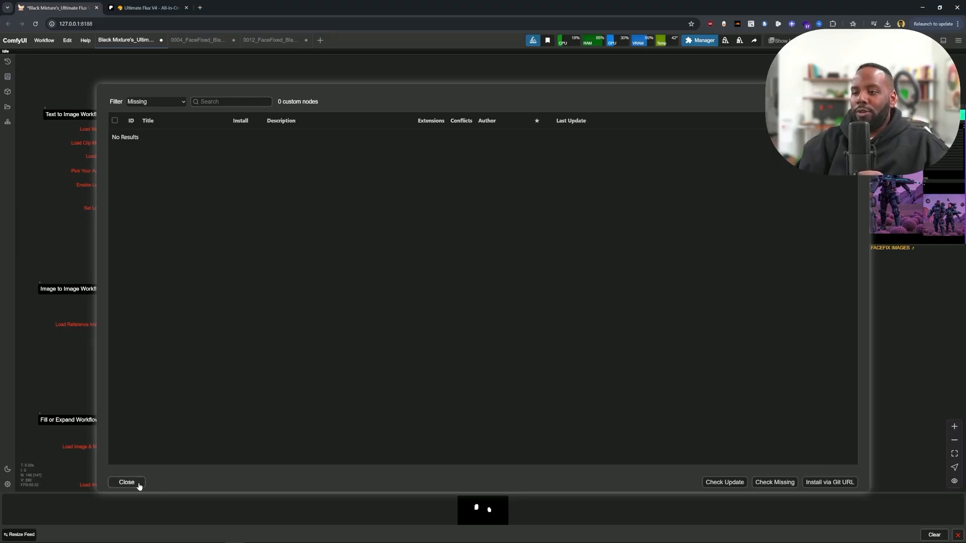
{"action": "mouse_move", "coordinate": [778, 456]}
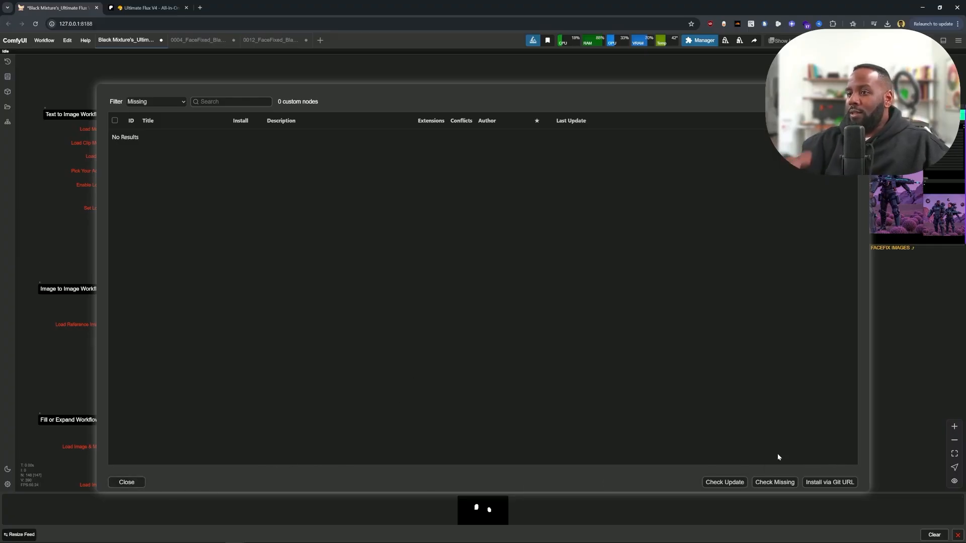
{"action": "mouse_move", "coordinate": [810, 380]}
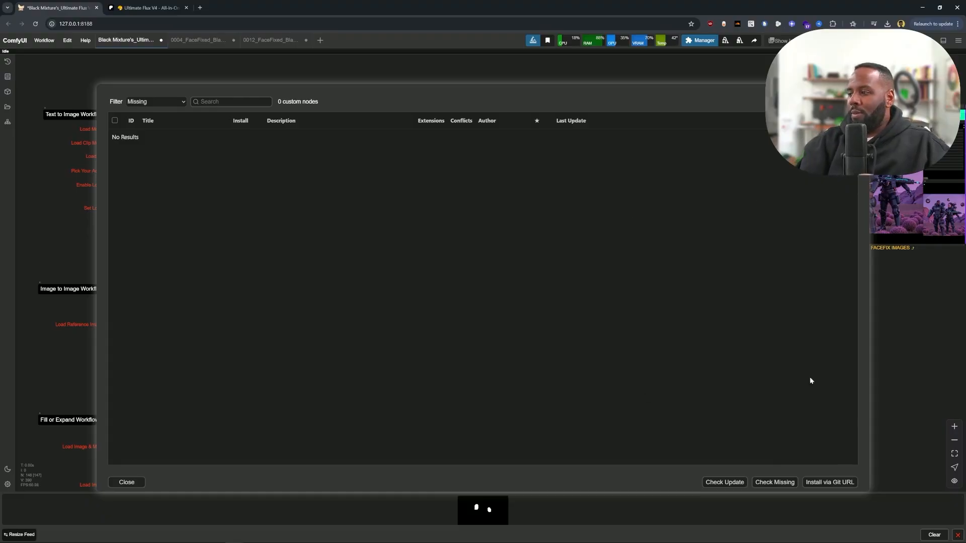
{"action": "mouse_move", "coordinate": [830, 482]}
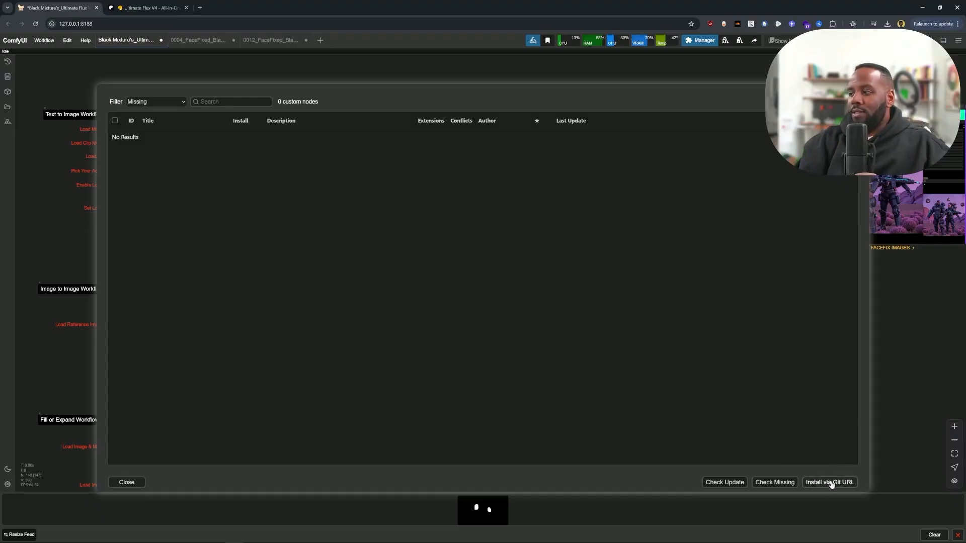
{"action": "left_click", "coordinate": [830, 482]}
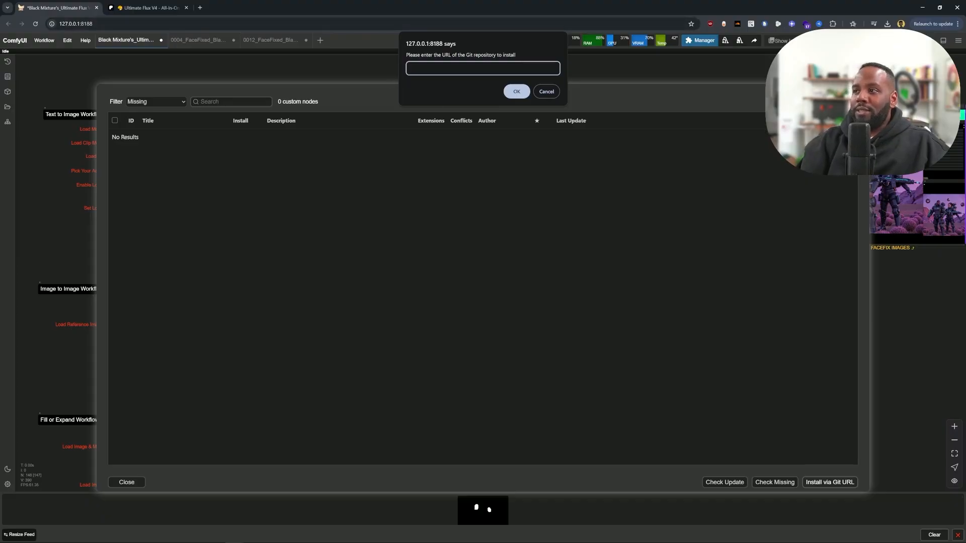
{"action": "left_click", "coordinate": [546, 92]}
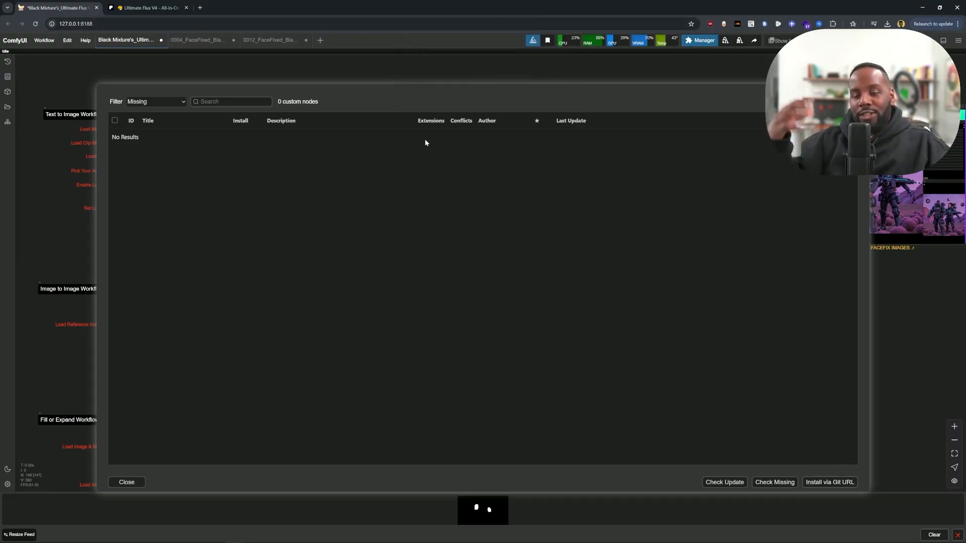
{"action": "left_click", "coordinate": [126, 482]}
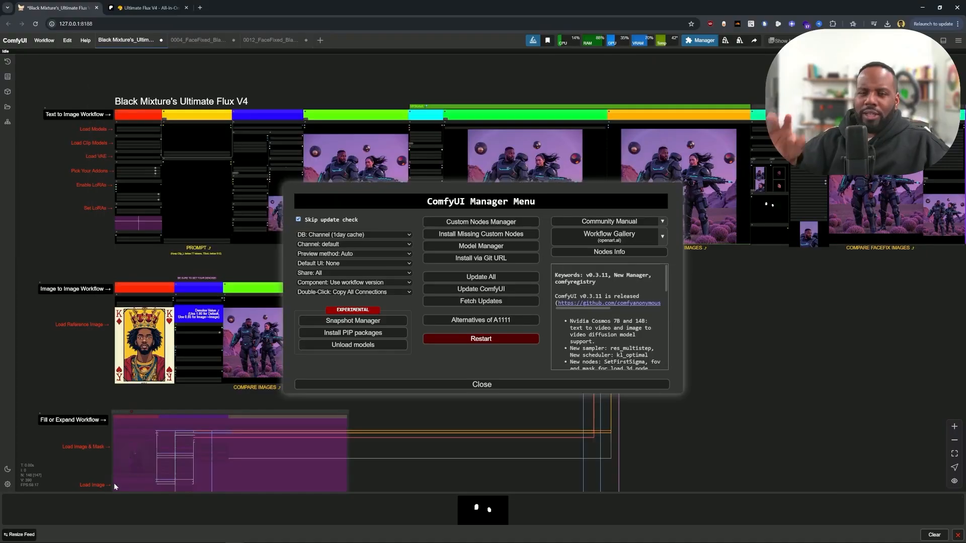
Step: Close the Manager menu and zoom into the Pick Your Addons group
{"action": "left_click", "coordinate": [482, 385]}
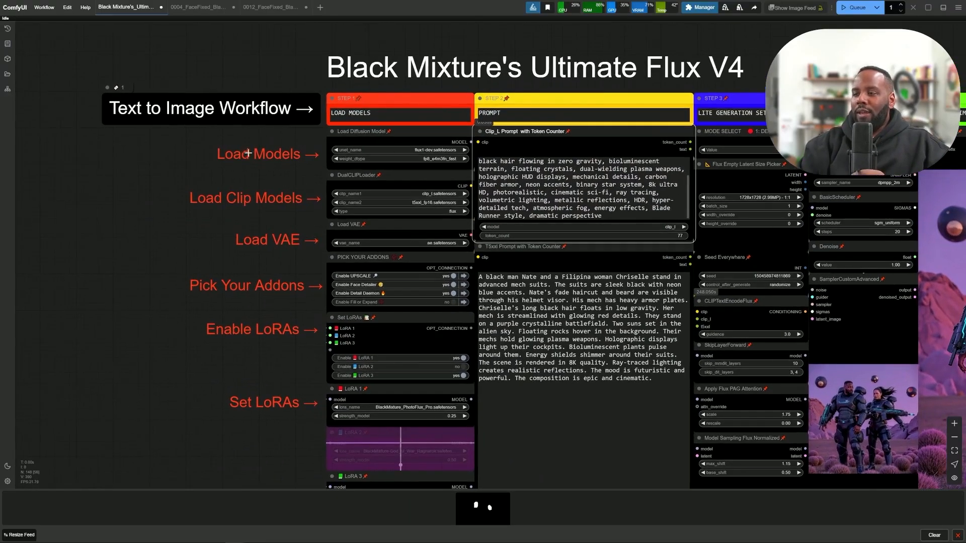
{"action": "mouse_move", "coordinate": [199, 220]}
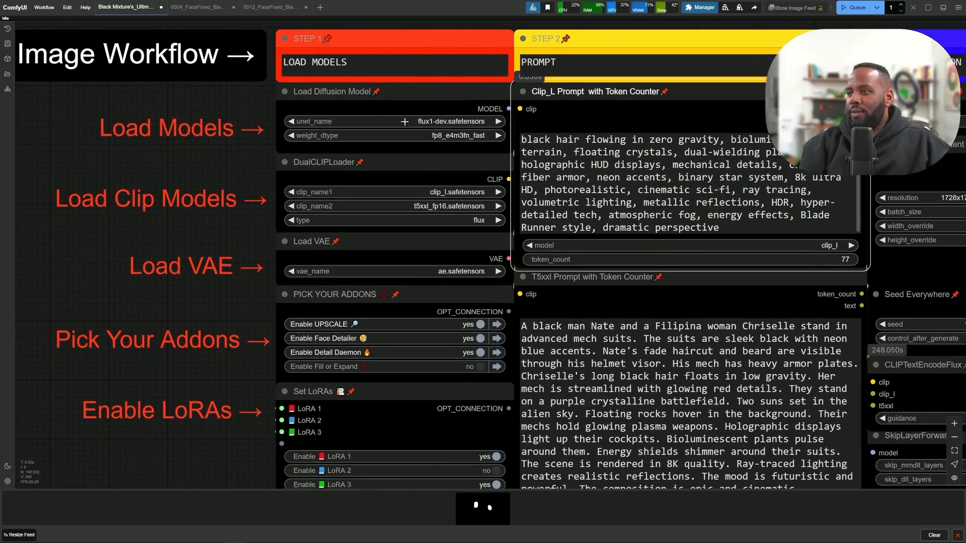
{"action": "scroll", "scroll_direction": "down", "scroll_amount": 3}
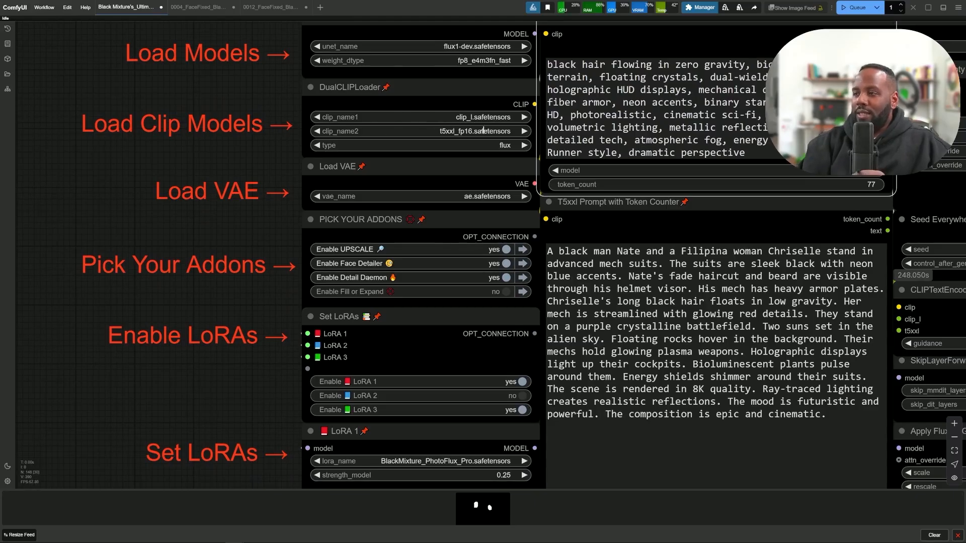
{"action": "scroll", "scroll_direction": "down", "scroll_amount": 3}
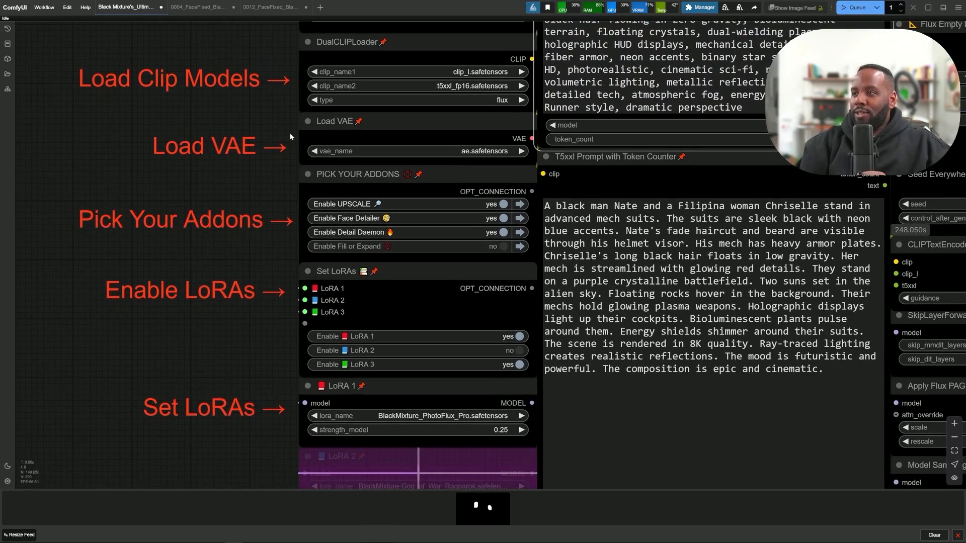
{"action": "mouse_move", "coordinate": [487, 169]}
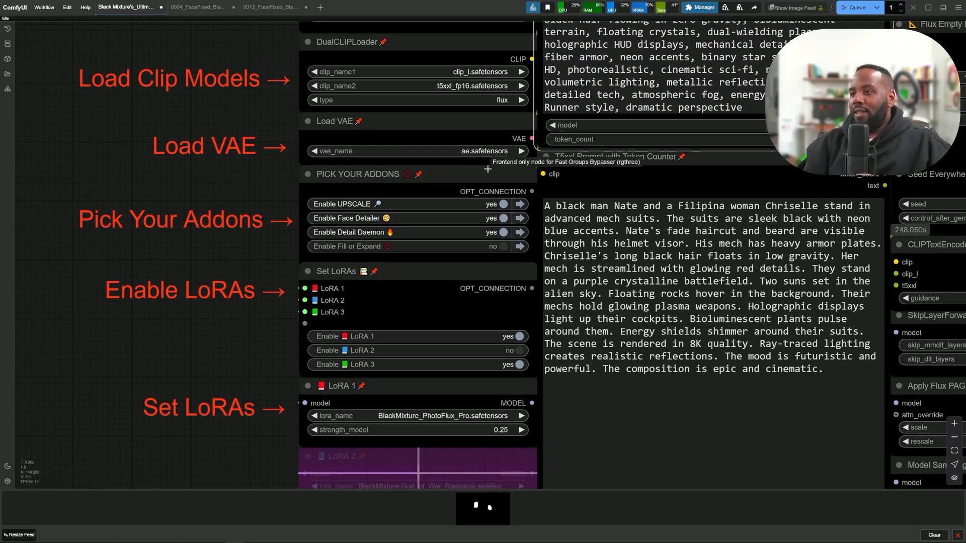
{"action": "scroll", "scroll_direction": "down", "scroll_amount": 3}
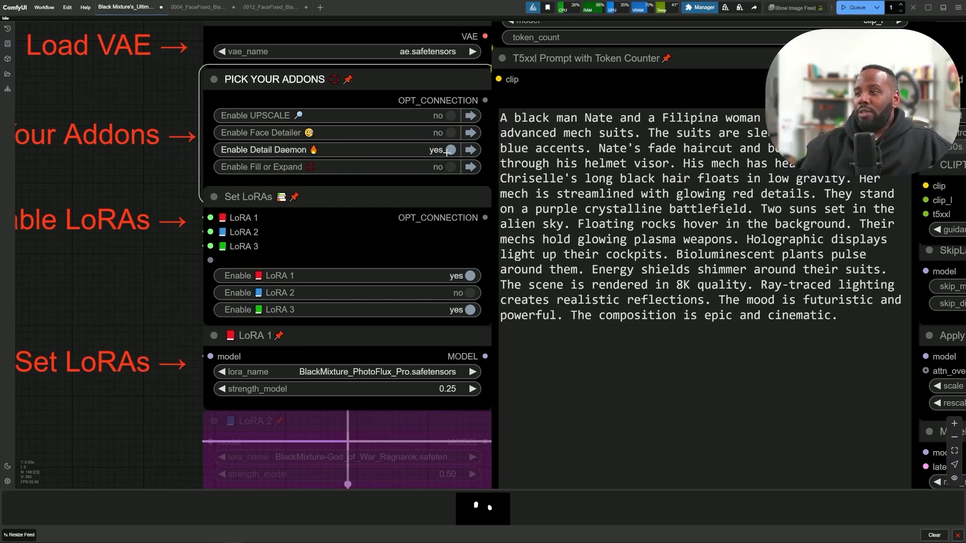
Step: Switch Upscale and Face Detailer back on and leave LoRA 2 enabled in Set LoRAs
{"action": "left_click", "coordinate": [448, 149]}
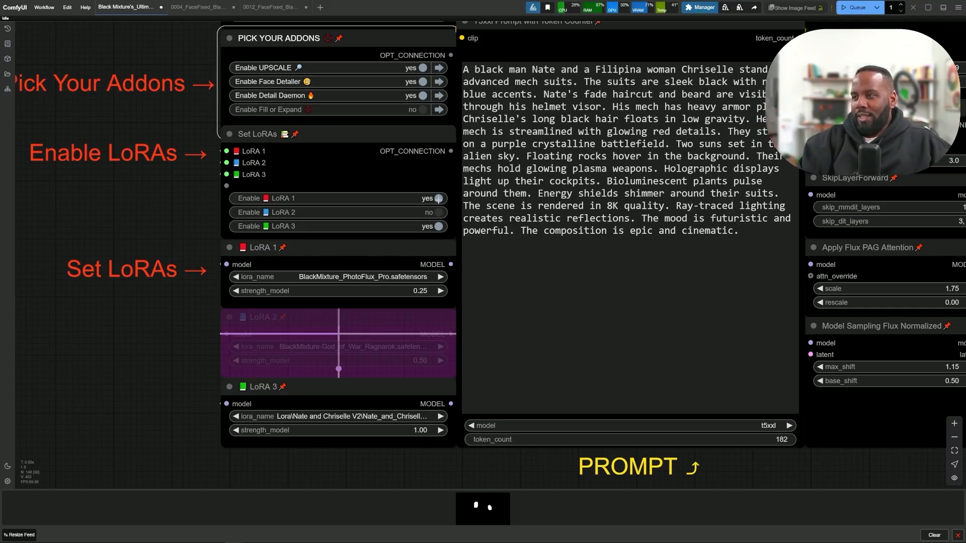
{"action": "left_click", "coordinate": [438, 199]}
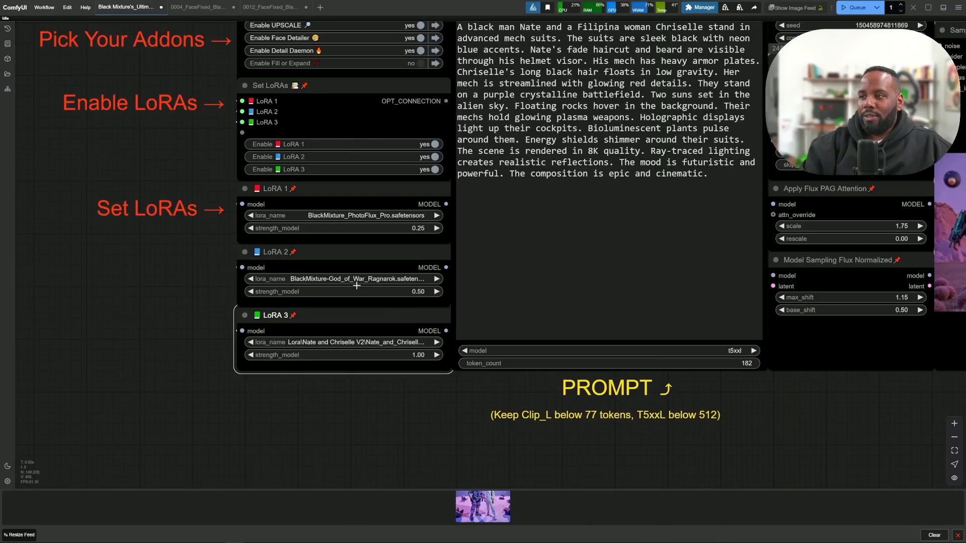
{"action": "left_click", "coordinate": [434, 157]}
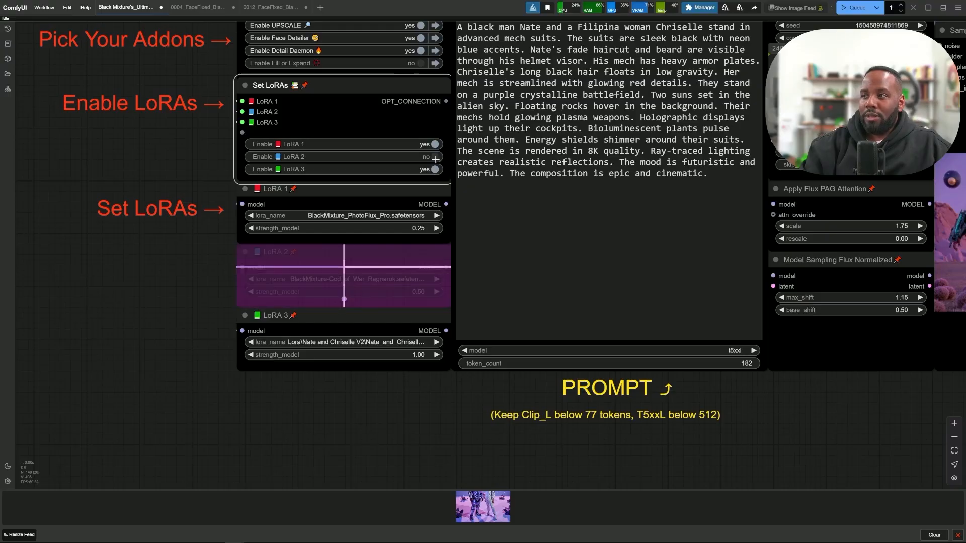
{"action": "left_click", "coordinate": [434, 157]}
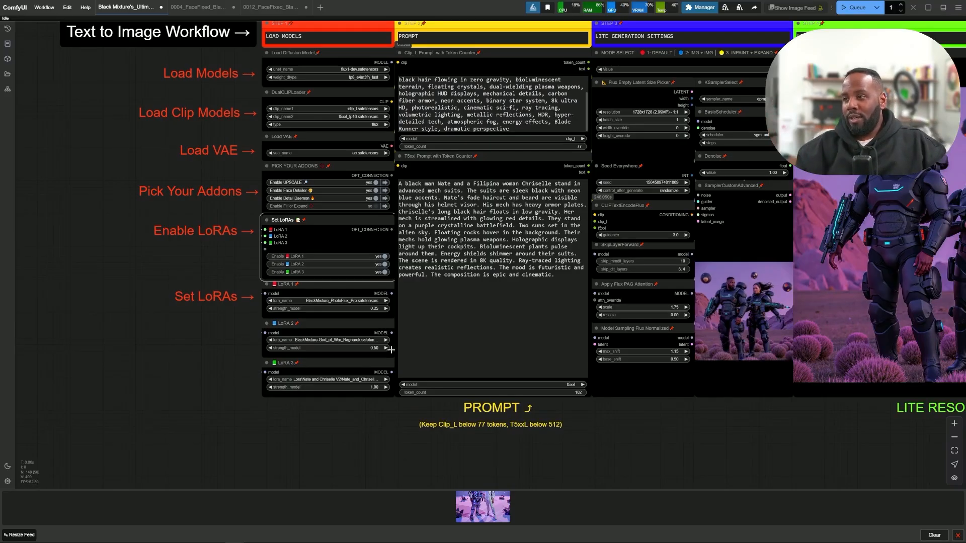
{"action": "left_click", "coordinate": [368, 264]}
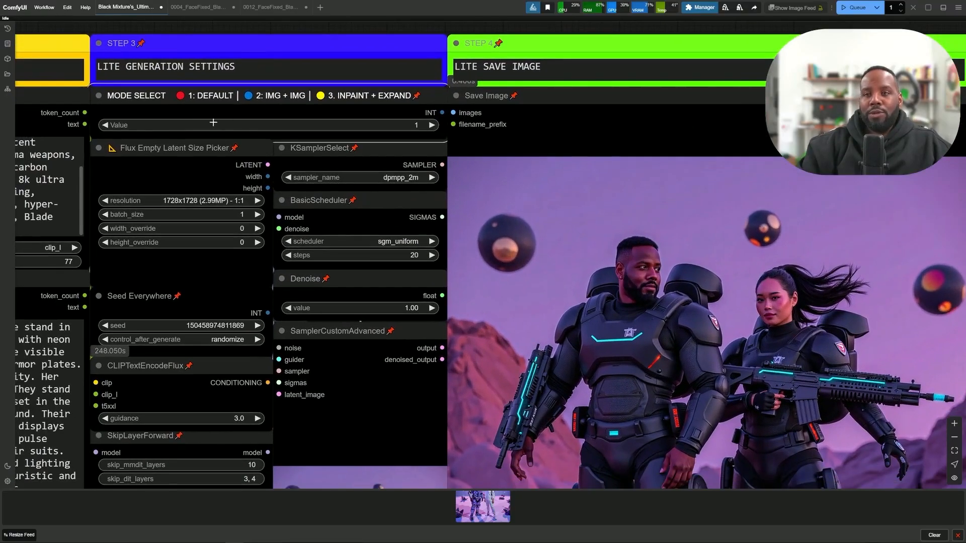
Step: Change the MODE SELECT value from 1 to 2 for image-to-image
{"action": "left_click", "coordinate": [432, 125]}
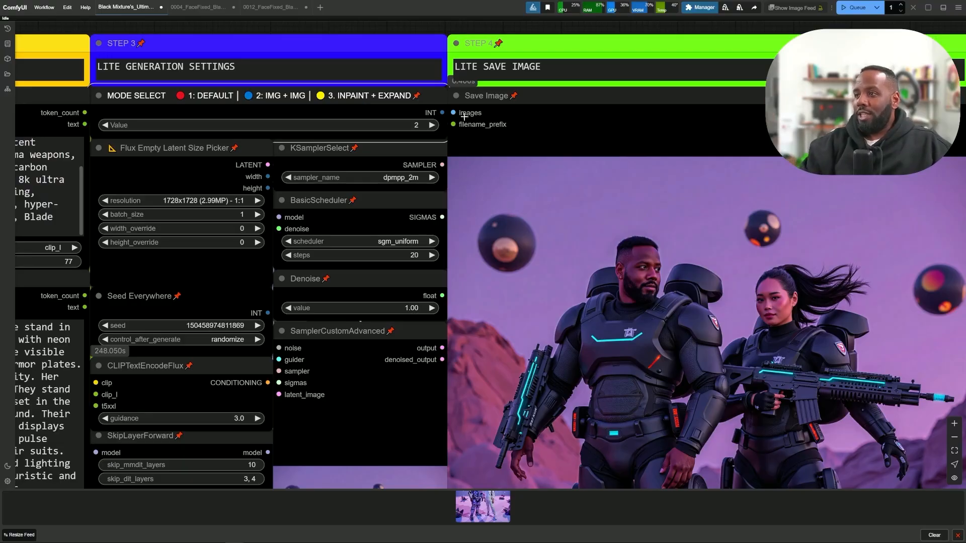
{"action": "left_click", "coordinate": [432, 124]}
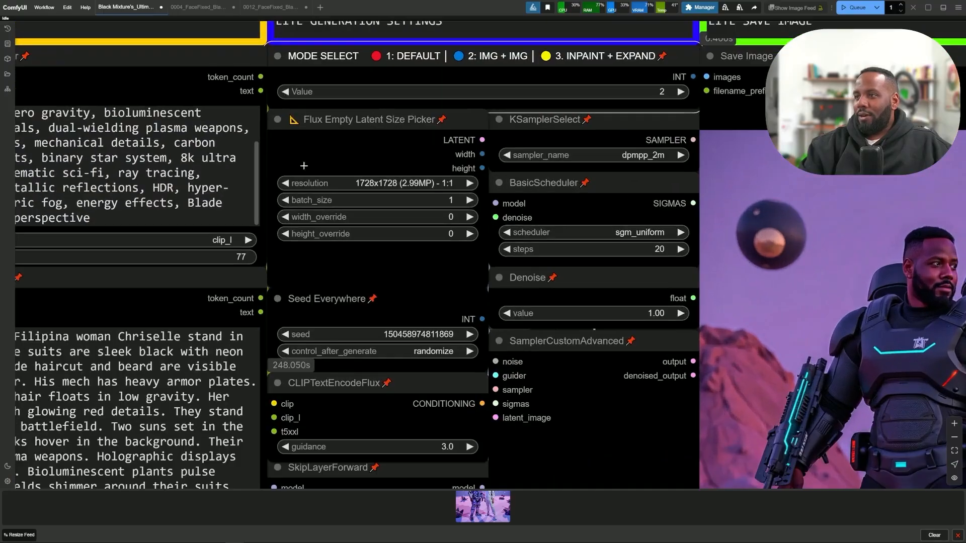
{"action": "left_click", "coordinate": [374, 184]}
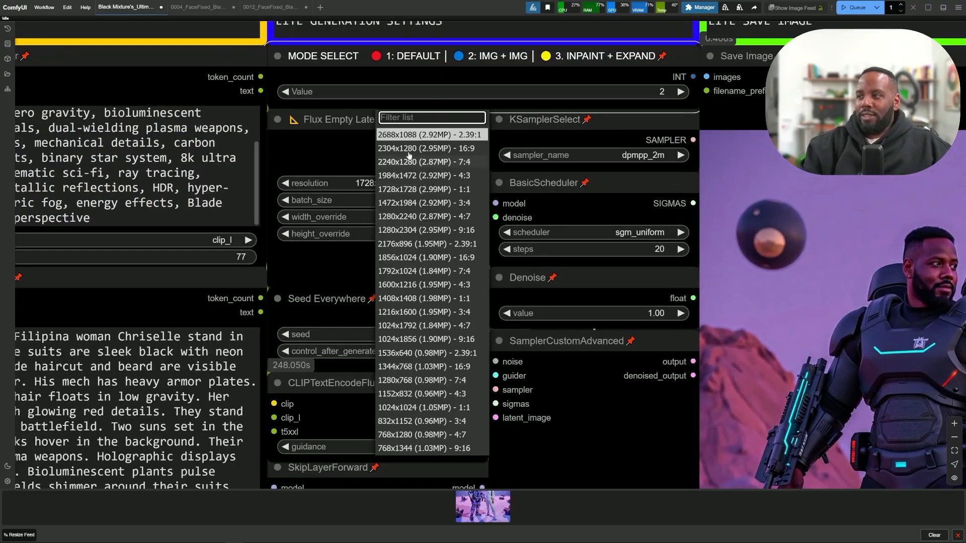
{"action": "left_click", "coordinate": [424, 189]}
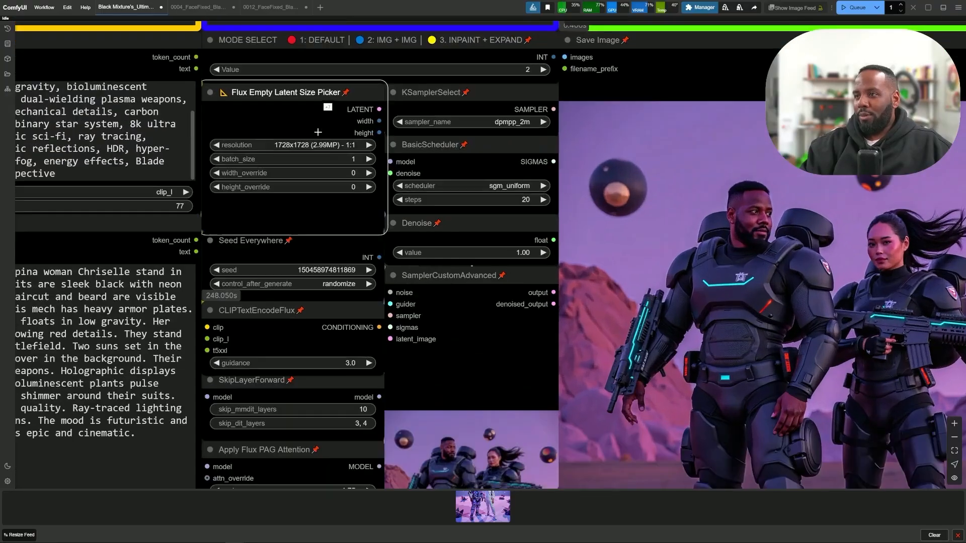
{"action": "left_click", "coordinate": [290, 145]}
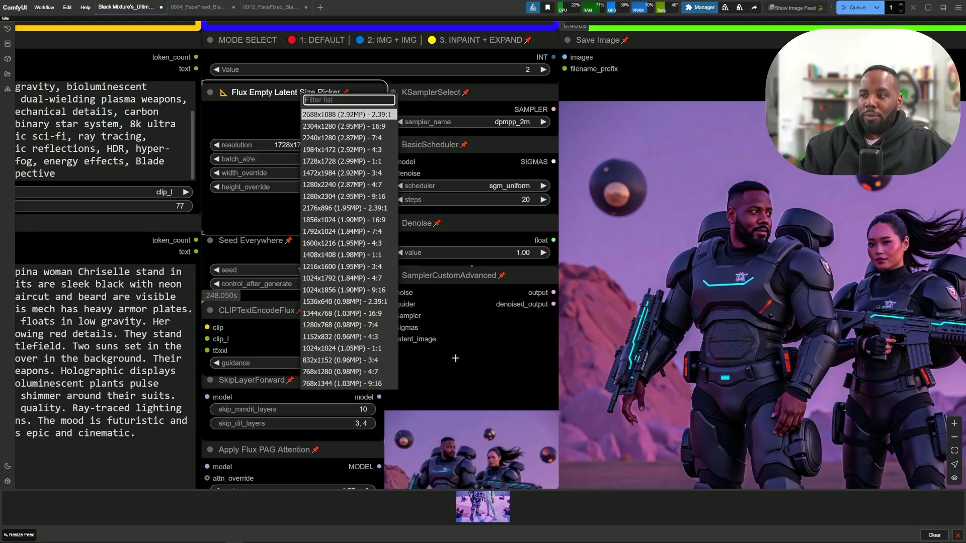
{"action": "left_click", "coordinate": [344, 161]}
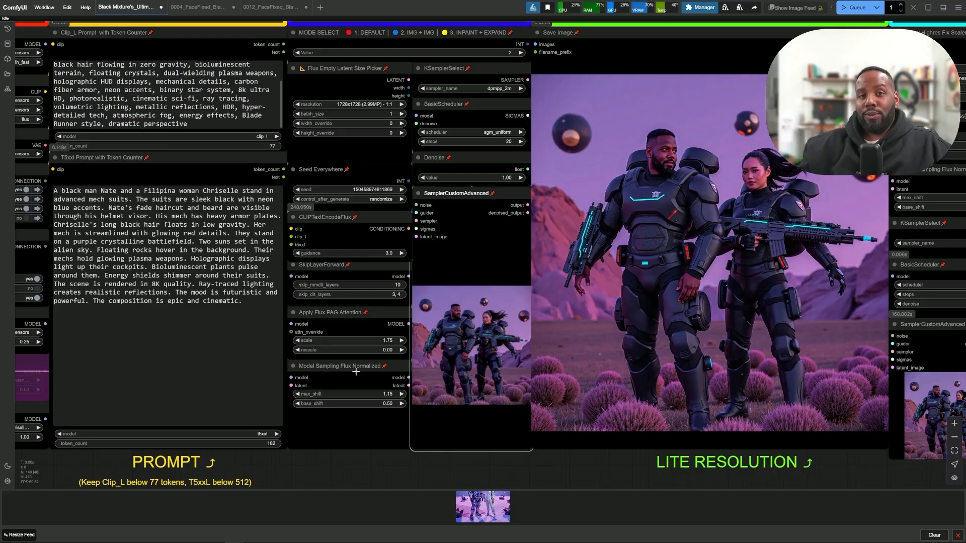
{"action": "mouse_move", "coordinate": [340, 366]}
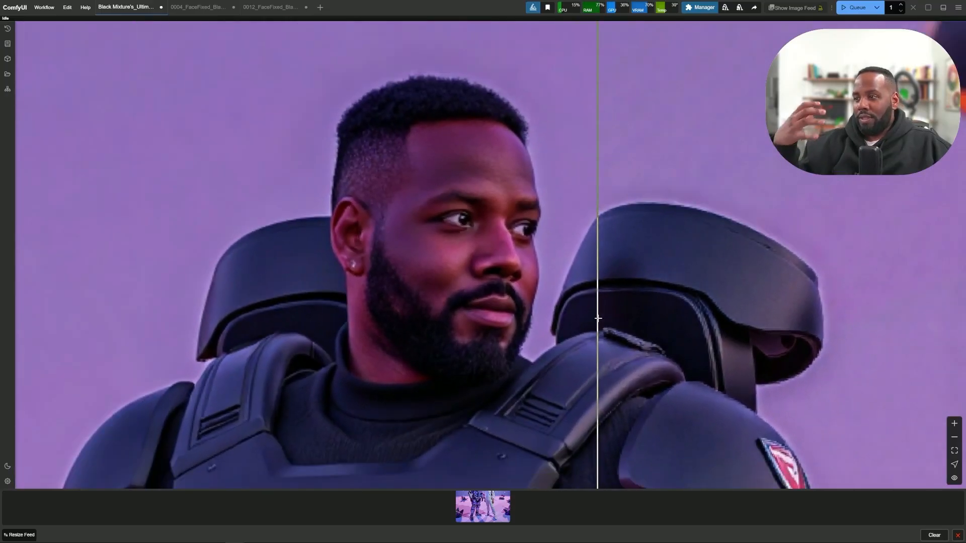
Step: Pan the canvas to the FaceDetailer section and its Preview Image nodes
{"action": "left_click_drag", "start_coordinate": [597, 318], "coordinate": [256, 284]}
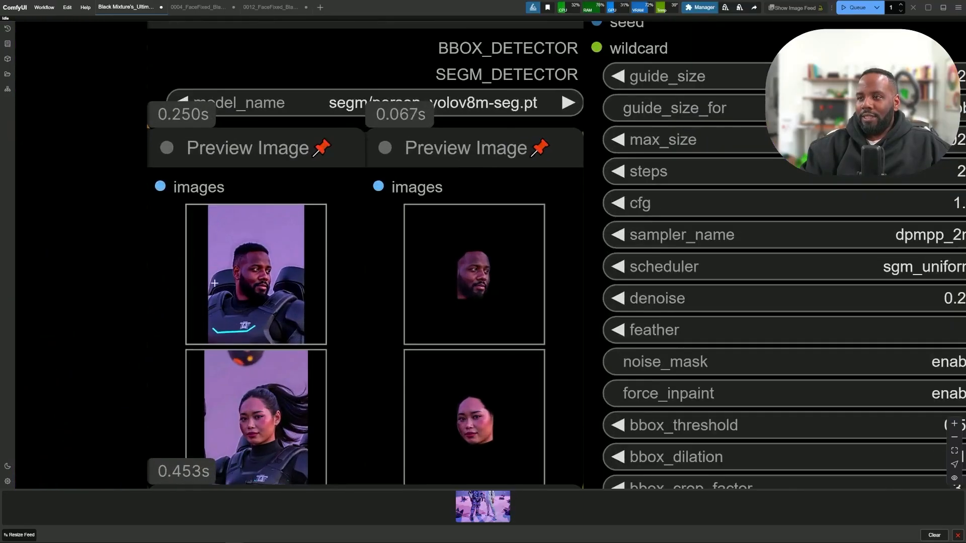
Step: Zoom back into the FaceFix Image Comparer on the man's face
{"action": "scroll", "scroll_direction": "down", "scroll_amount": 3}
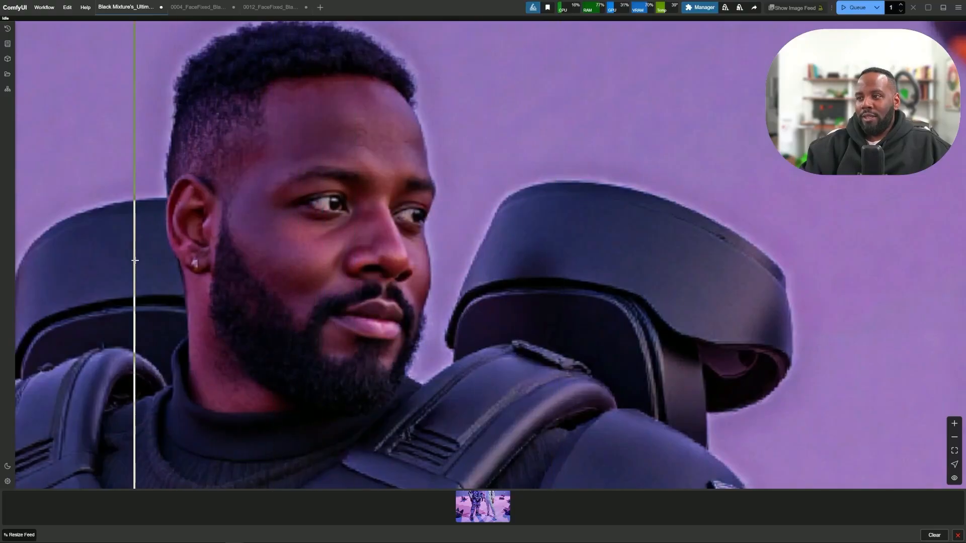
Step: Bring the woman's face into the comparer and slide to compare before and after
{"action": "left_click_drag", "start_coordinate": [134, 260], "coordinate": [185, 256]}
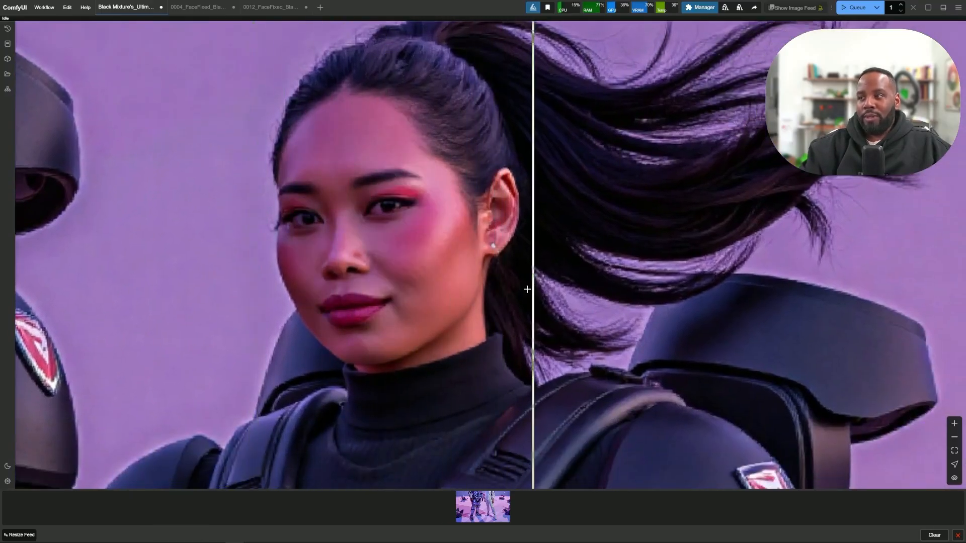
{"action": "left_click_drag", "start_coordinate": [526, 289], "coordinate": [200, 225]}
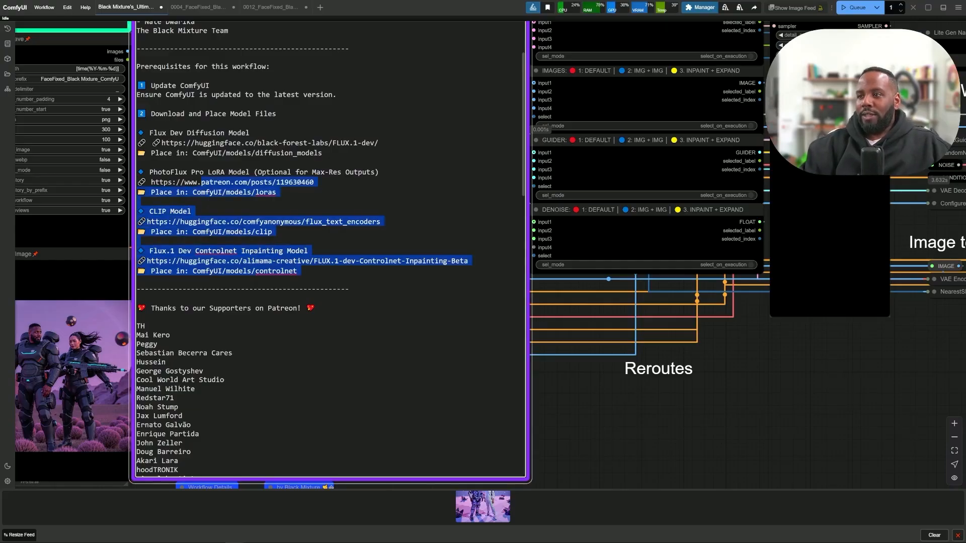
Step: Scroll the canvas toward the Logic for Mode Selector and Reroutes groups
{"action": "scroll", "scroll_direction": "down", "scroll_amount": 3}
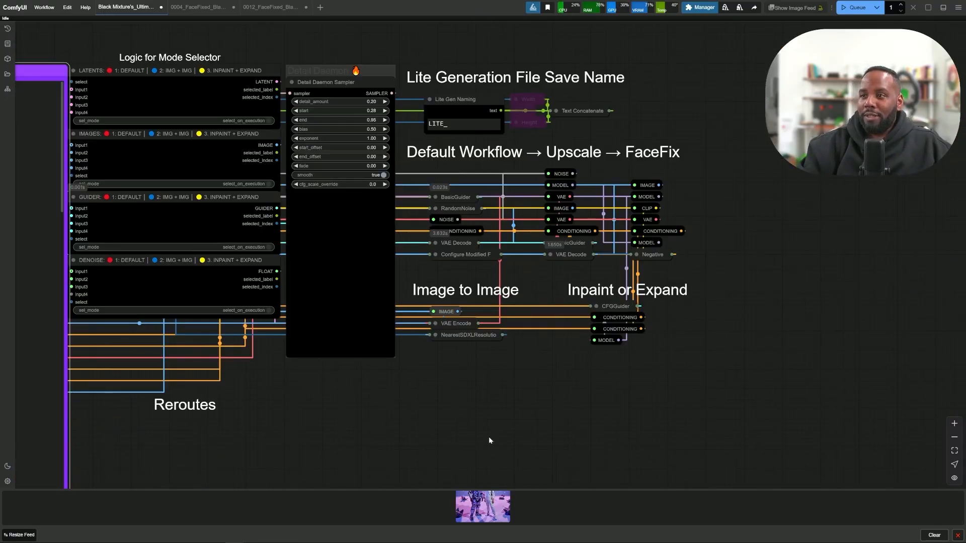
{"action": "mouse_move", "coordinate": [224, 316]}
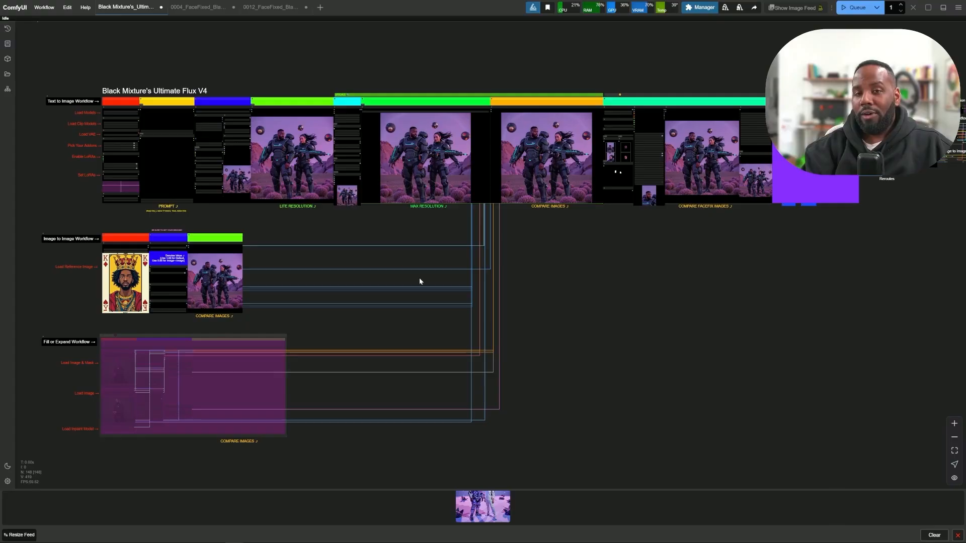
{"action": "mouse_move", "coordinate": [429, 292]}
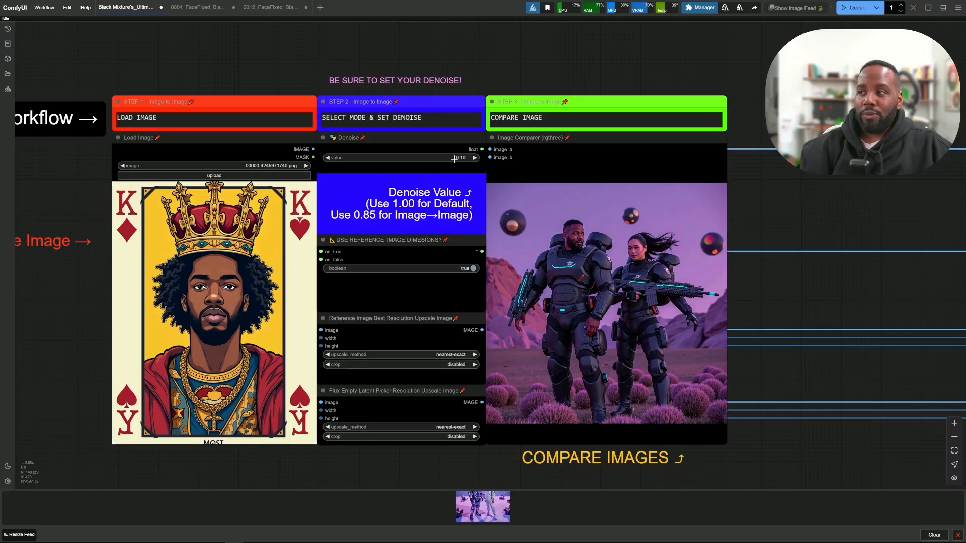
Step: Enter 0.85 as the image-to-image Denoise value and confirm it
{"action": "double_click", "coordinate": [459, 158]}
{"action": "type", "text": "0.85"}
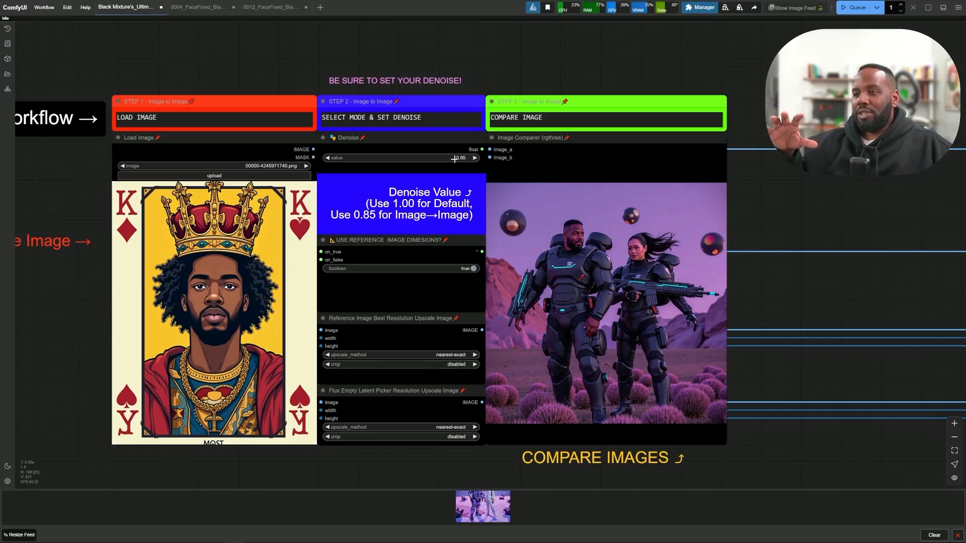
{"action": "left_click", "coordinate": [273, 7]}
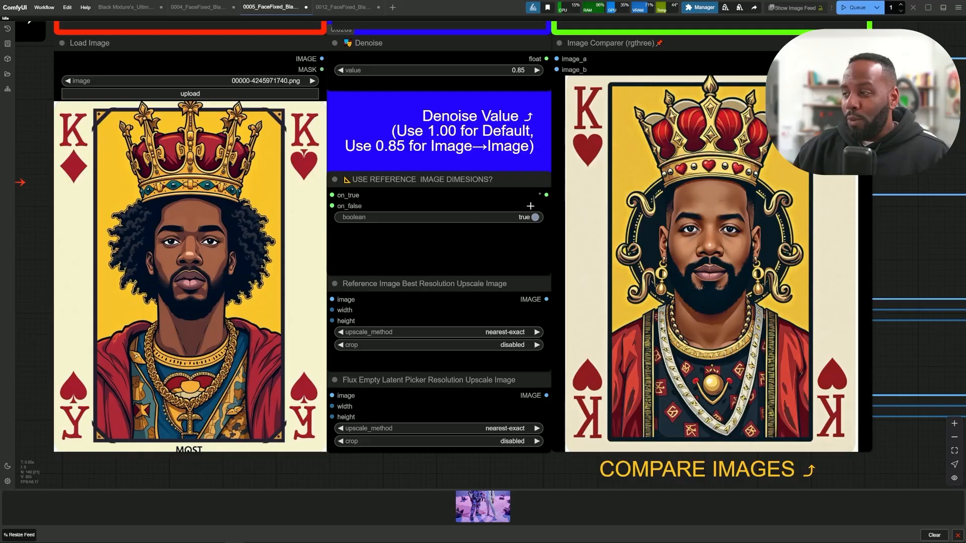
Step: Select within the image-to-image group showing the king card and comparer
{"action": "left_click", "coordinate": [533, 218]}
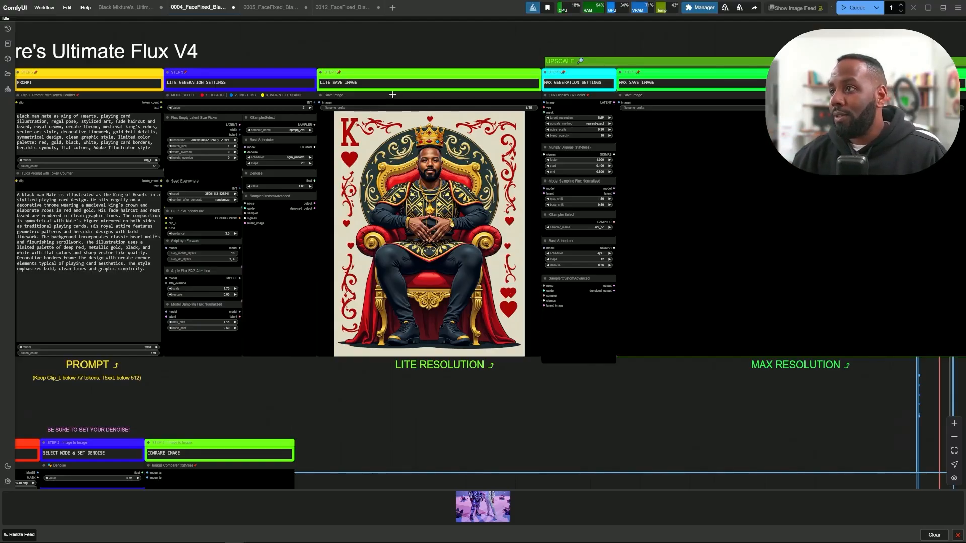
Step: Switch to the 0005_FaceFixed inpainting workflow and open the masked portrait's Load Image node menu
{"action": "left_click", "coordinate": [271, 7]}
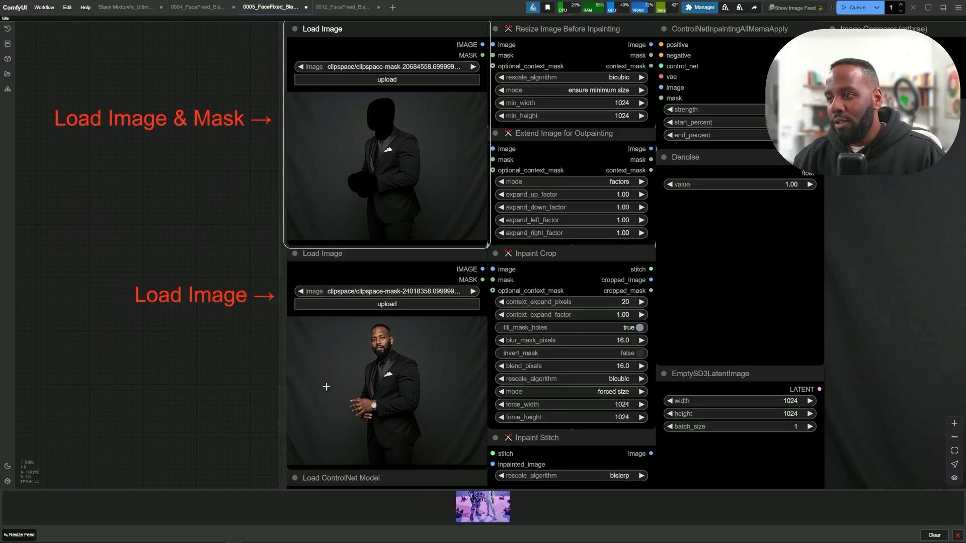
{"action": "left_click", "coordinate": [370, 397]}
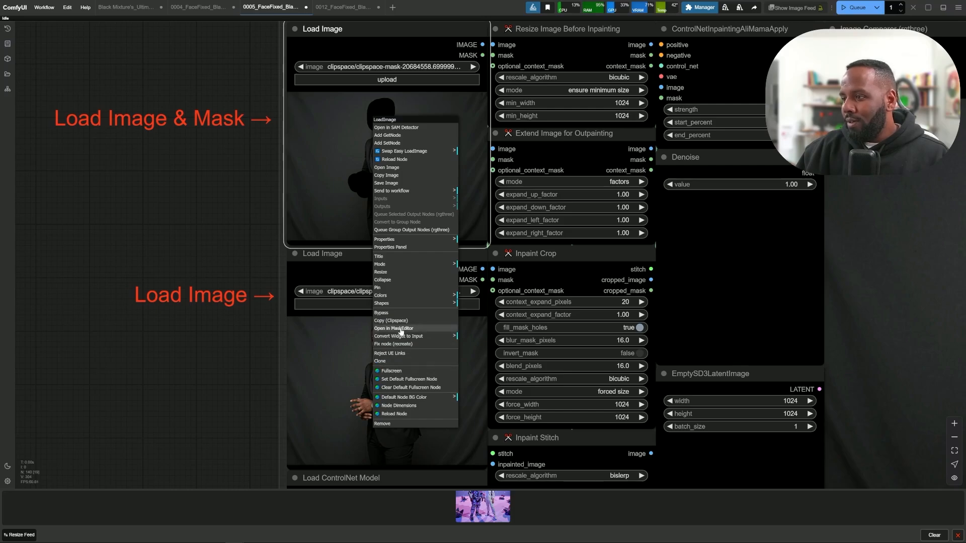
Step: In the Mask Editor, paint the mask over the jacket lapel, shoulder and upper front
{"action": "left_click", "coordinate": [395, 328]}
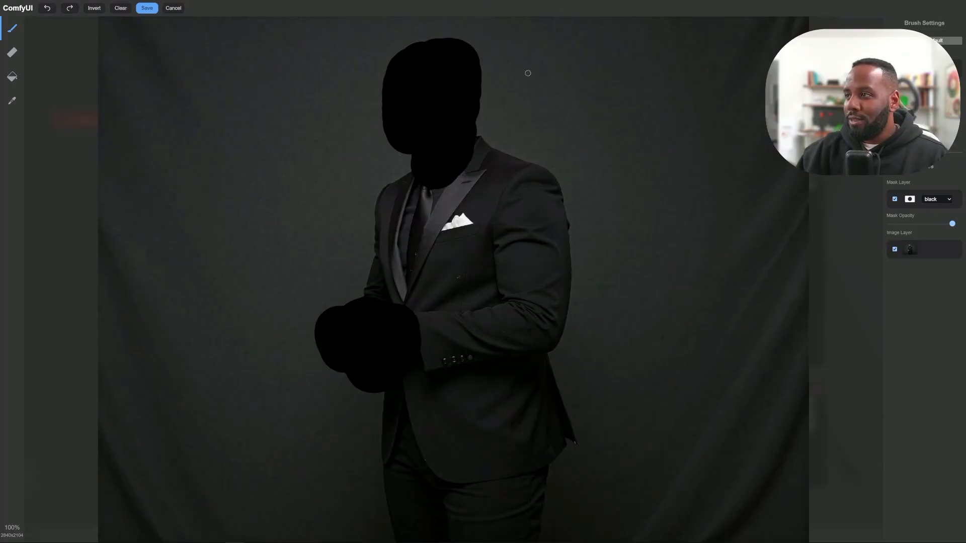
{"action": "left_click_drag", "start_coordinate": [210, 174], "coordinate": [461, 171]}
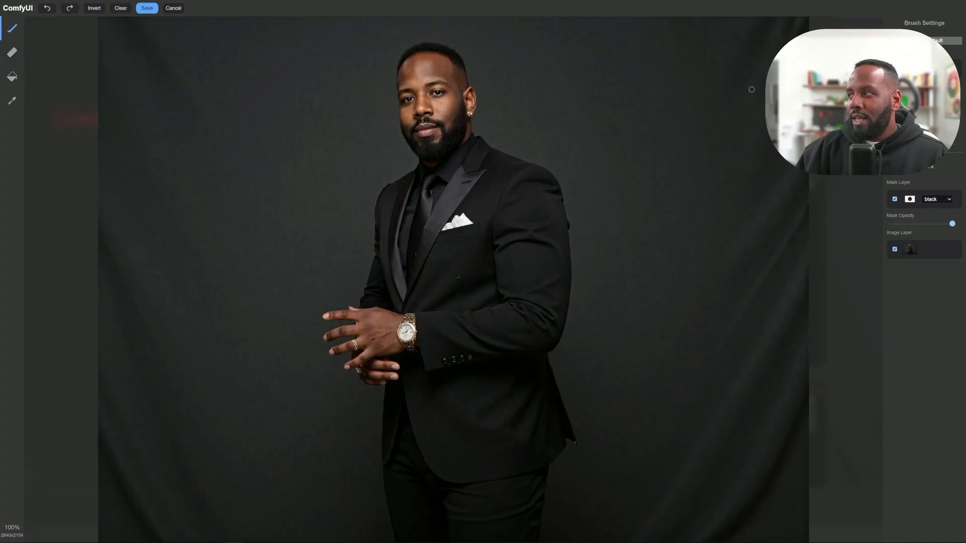
{"action": "mouse_move", "coordinate": [622, 117]}
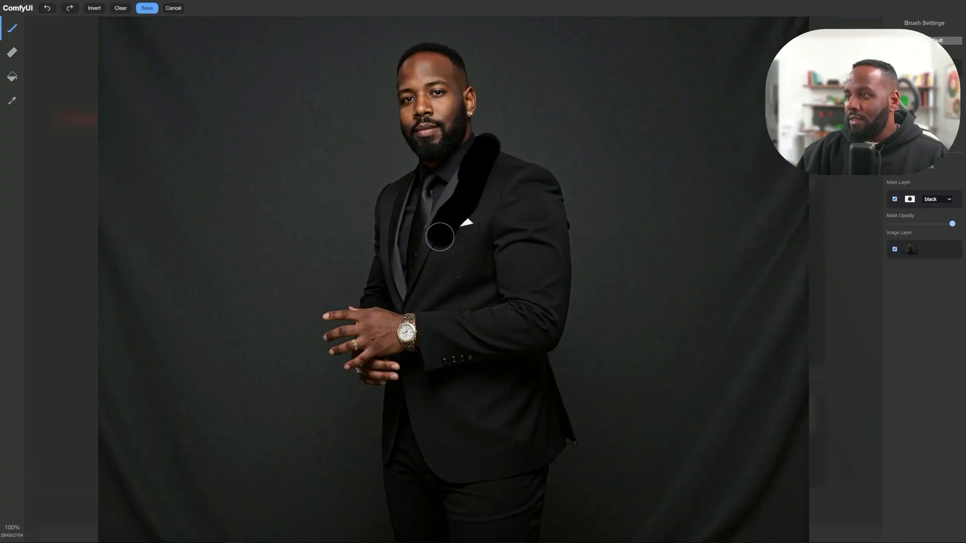
{"action": "left_click_drag", "start_coordinate": [441, 236], "coordinate": [490, 148]}
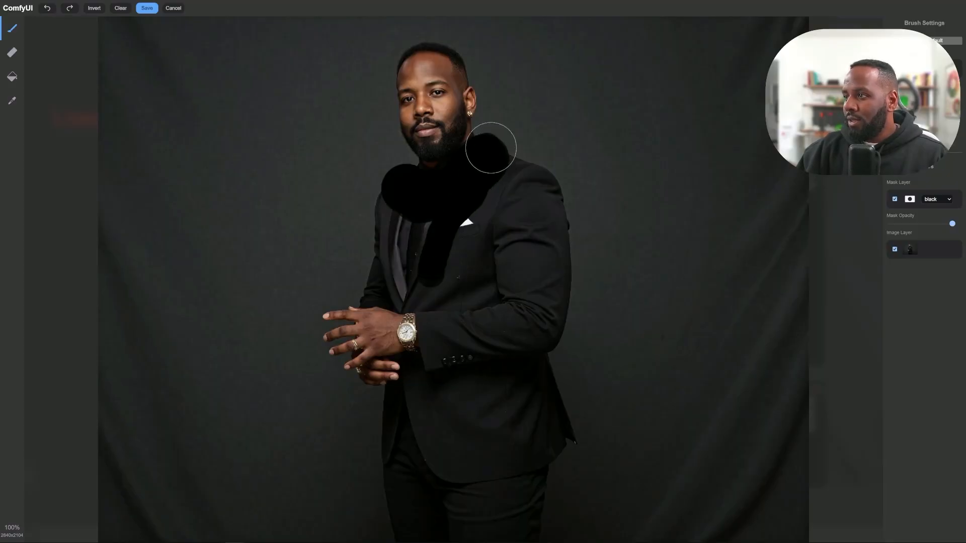
{"action": "left_click_drag", "start_coordinate": [490, 148], "coordinate": [424, 234]}
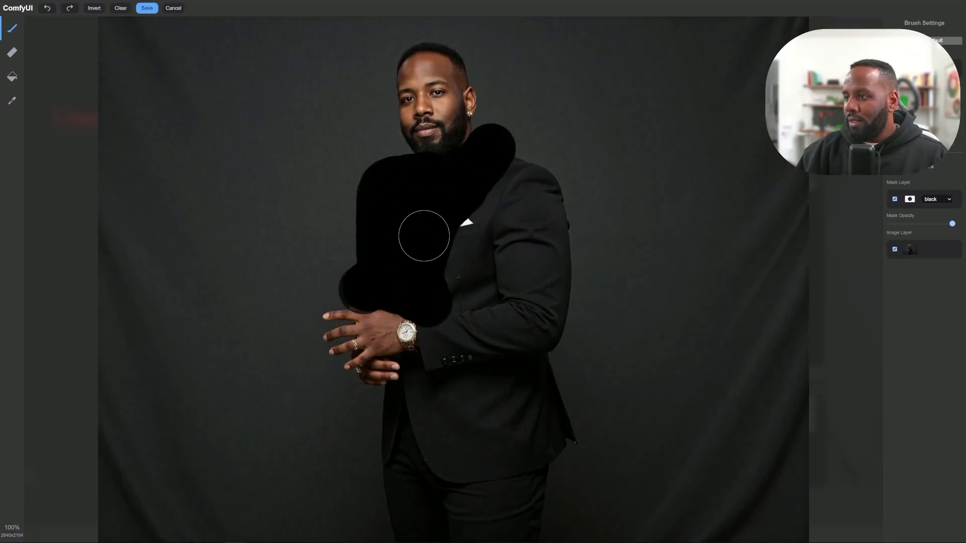
Step: Extend the mask down the jacket front, lower right hem and right sleeve until the whole suit is covered
{"action": "left_click_drag", "start_coordinate": [423, 234], "coordinate": [399, 413]}
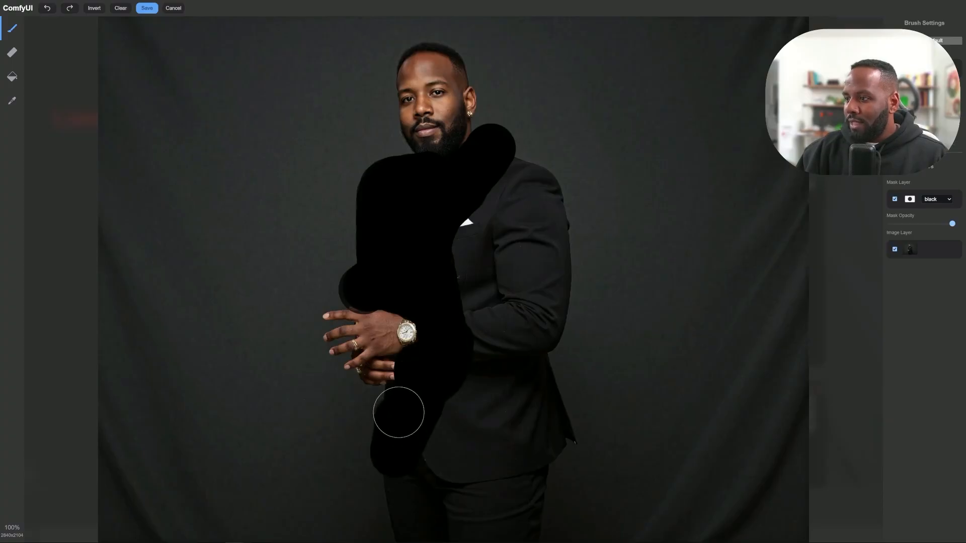
{"action": "left_click_drag", "start_coordinate": [398, 413], "coordinate": [506, 401]}
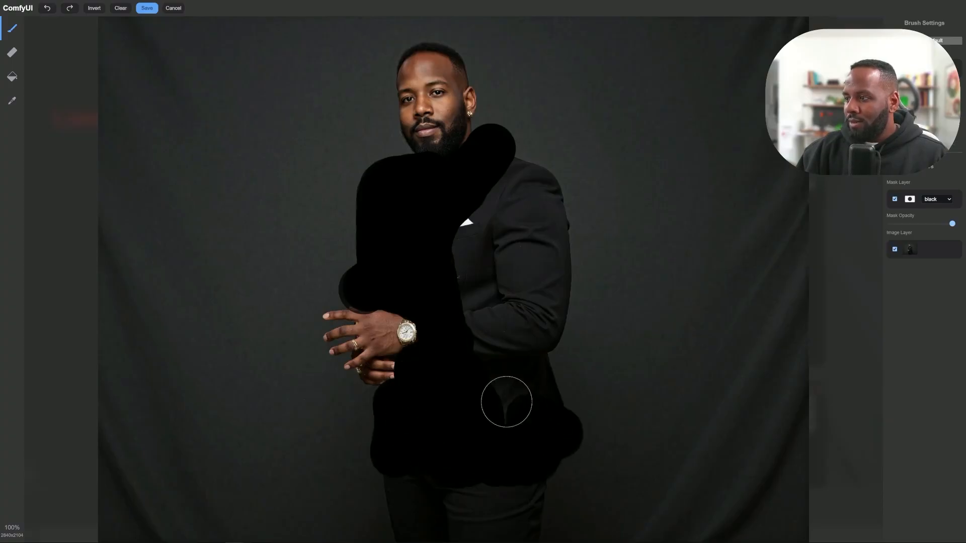
{"action": "left_click_drag", "start_coordinate": [507, 401], "coordinate": [515, 174]}
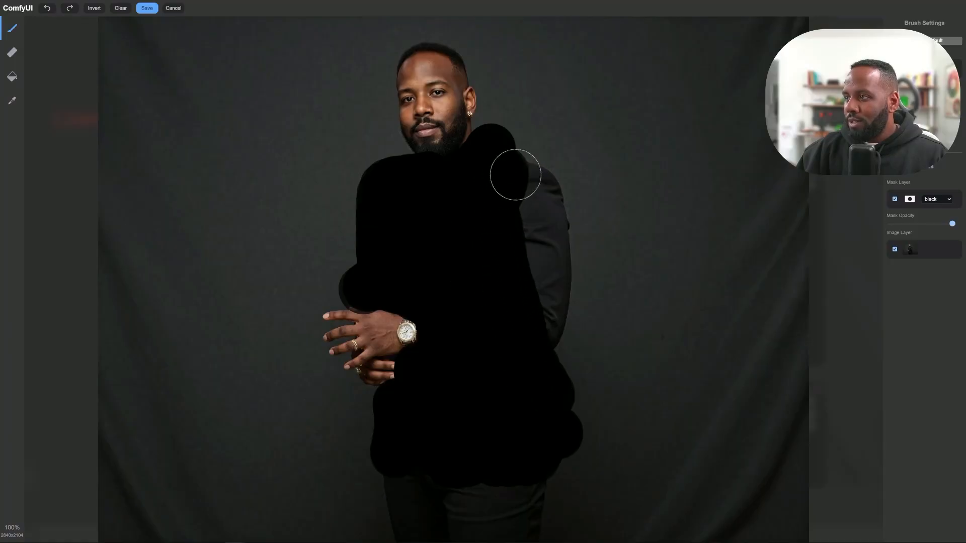
{"action": "left_click_drag", "start_coordinate": [514, 174], "coordinate": [429, 446]}
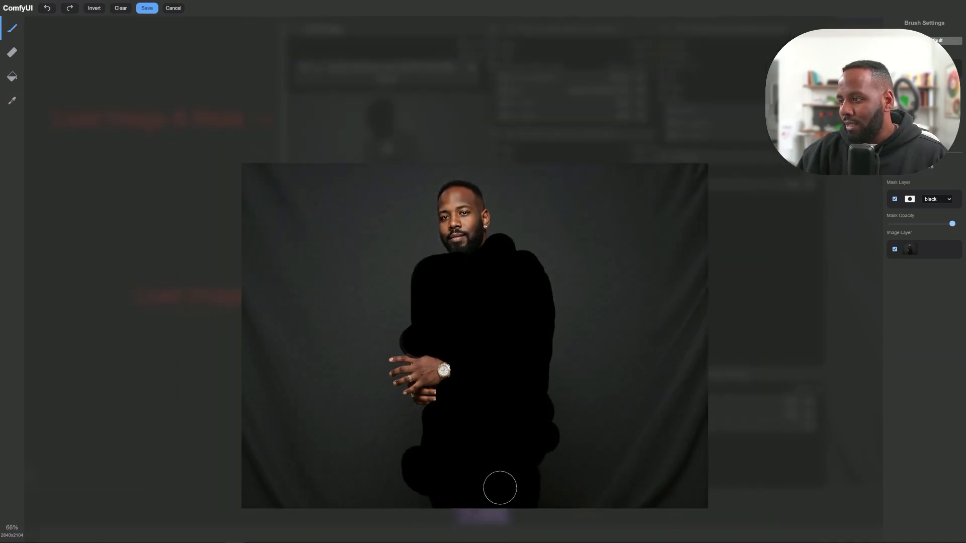
{"action": "mouse_move", "coordinate": [450, 307]}
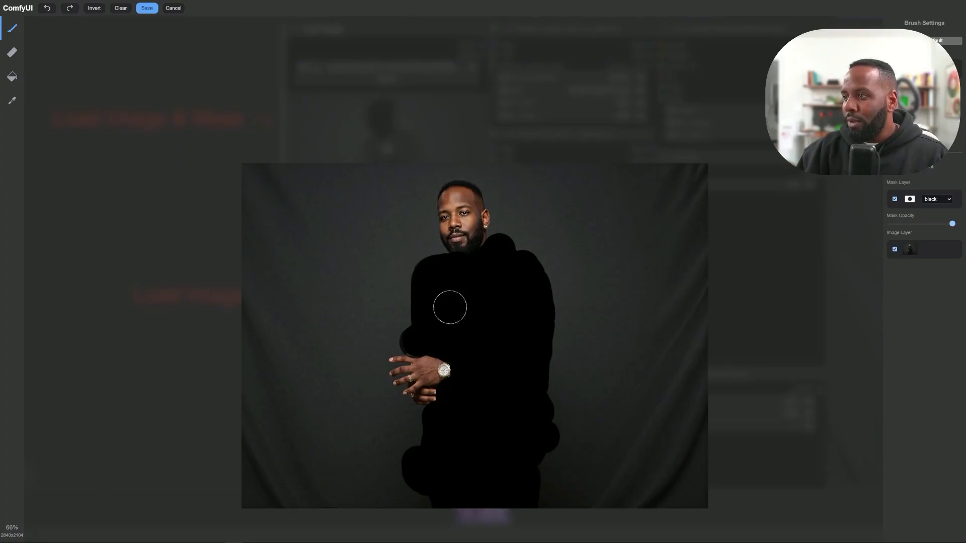
{"action": "mouse_move", "coordinate": [336, 38]}
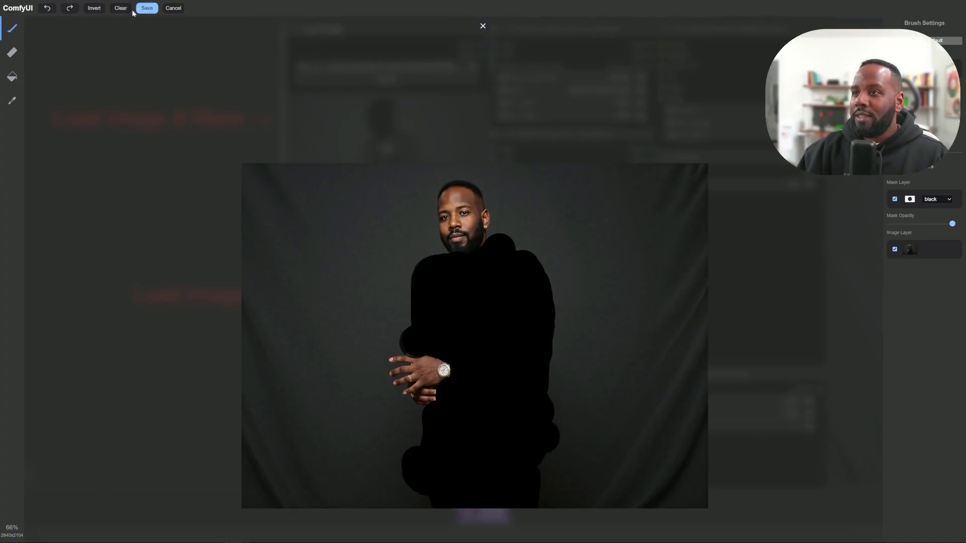
Step: Save the finished suit mask and return to the workflow canvas showing the burgundy-suit result
{"action": "left_click", "coordinate": [146, 7]}
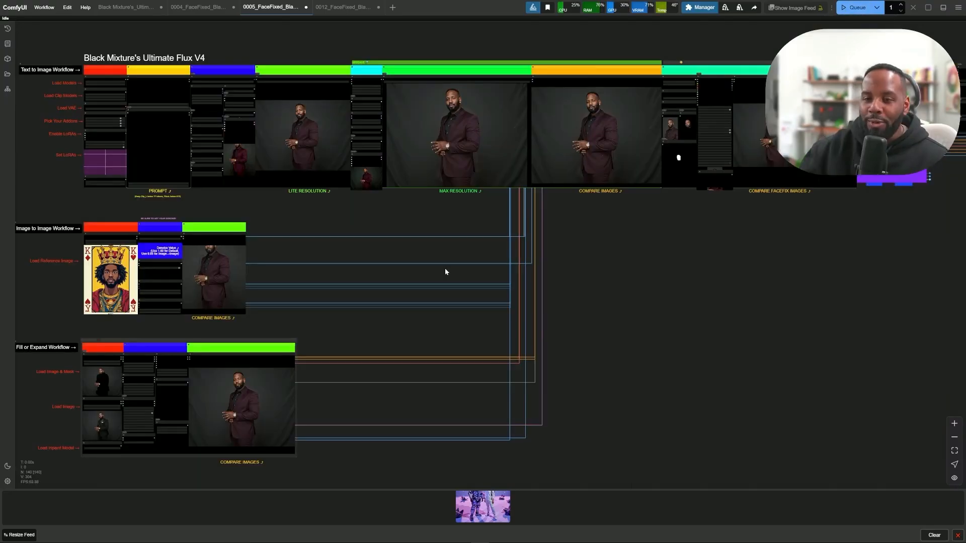
{"action": "mouse_move", "coordinate": [336, 306]}
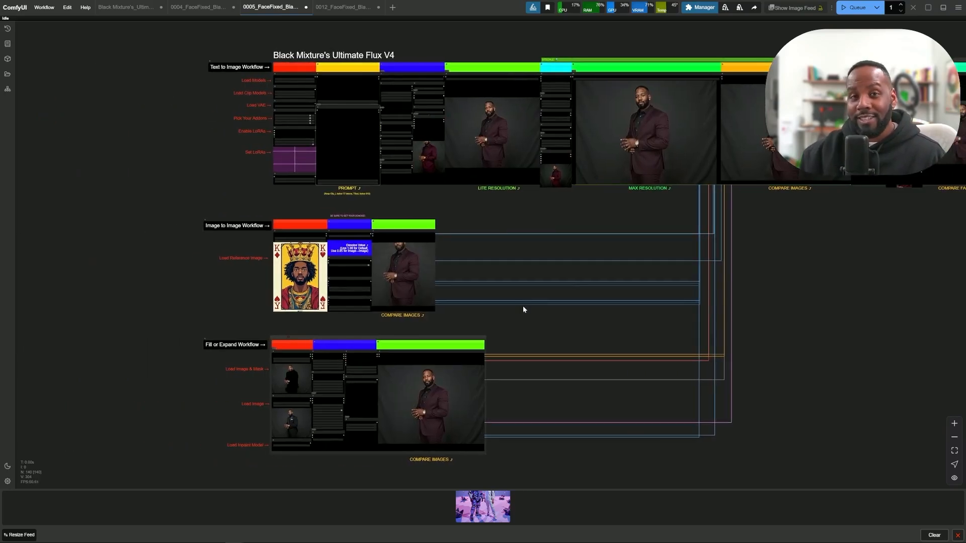
{"action": "mouse_move", "coordinate": [494, 273]}
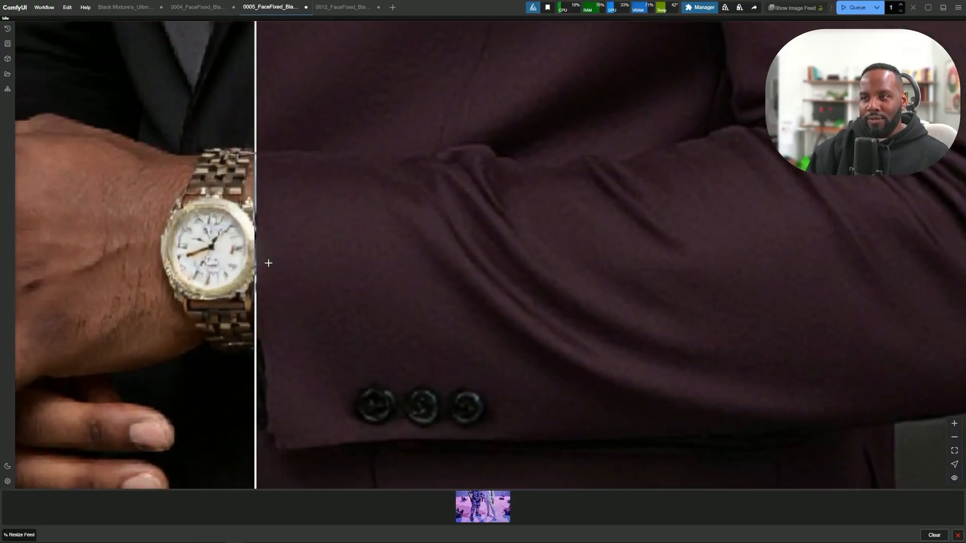
Step: Pan the zoomed comparison across the hand and watch, jacket pocket and buttons, up toward the lapel
{"action": "left_click_drag", "start_coordinate": [256, 262], "coordinate": [207, 263]}
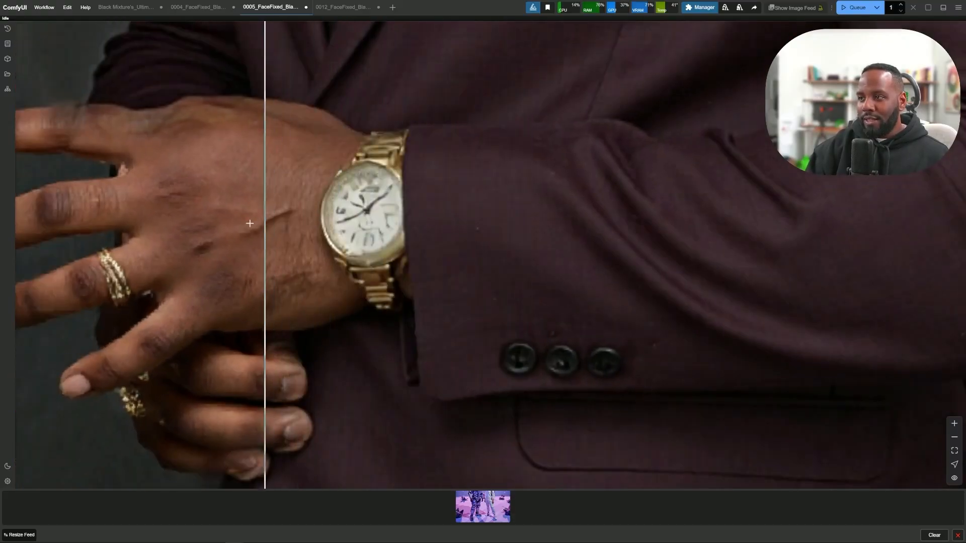
{"action": "left_click_drag", "start_coordinate": [265, 223], "coordinate": [176, 249]}
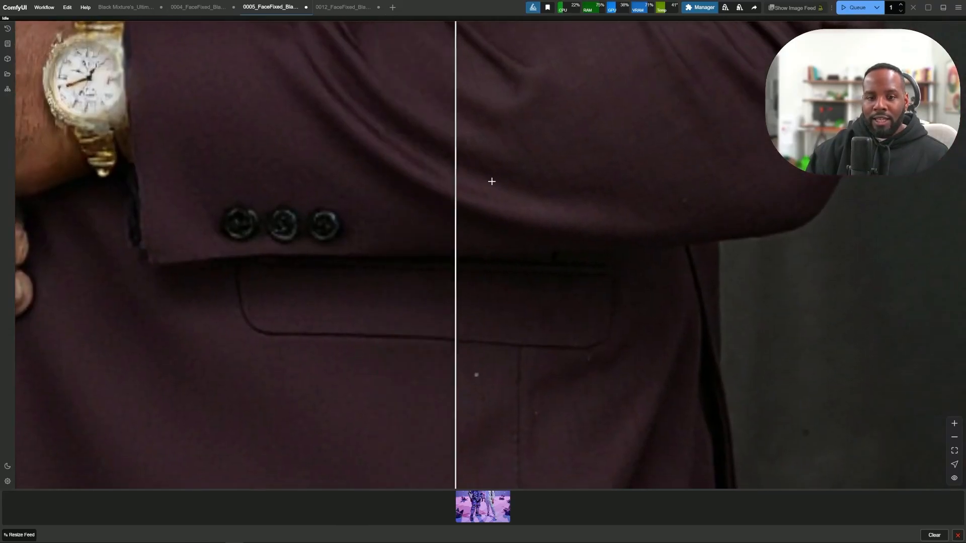
{"action": "scroll", "scroll_direction": "down", "scroll_amount": 3}
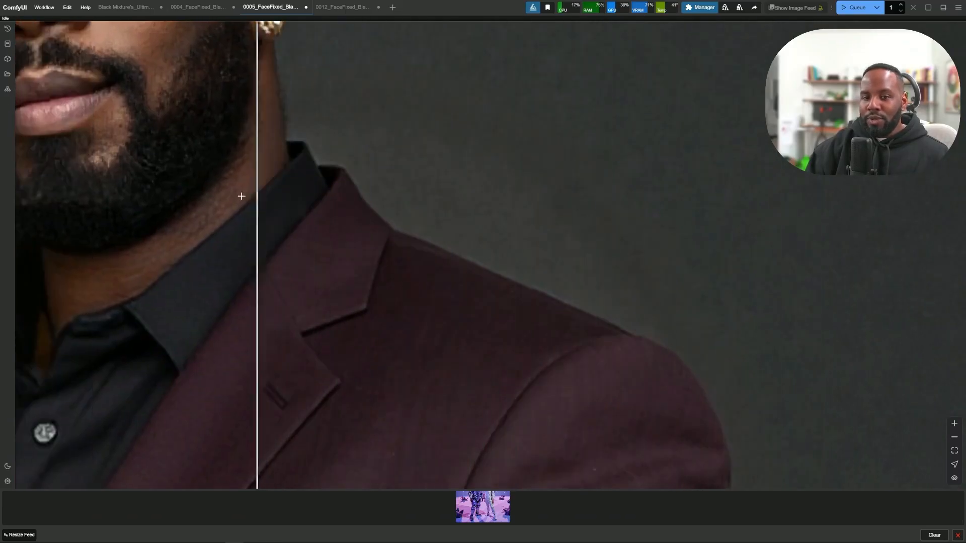
Step: Pan the comparison up to frame the man's whole face and centre the divider on it
{"action": "left_click_drag", "start_coordinate": [258, 196], "coordinate": [821, 256]}
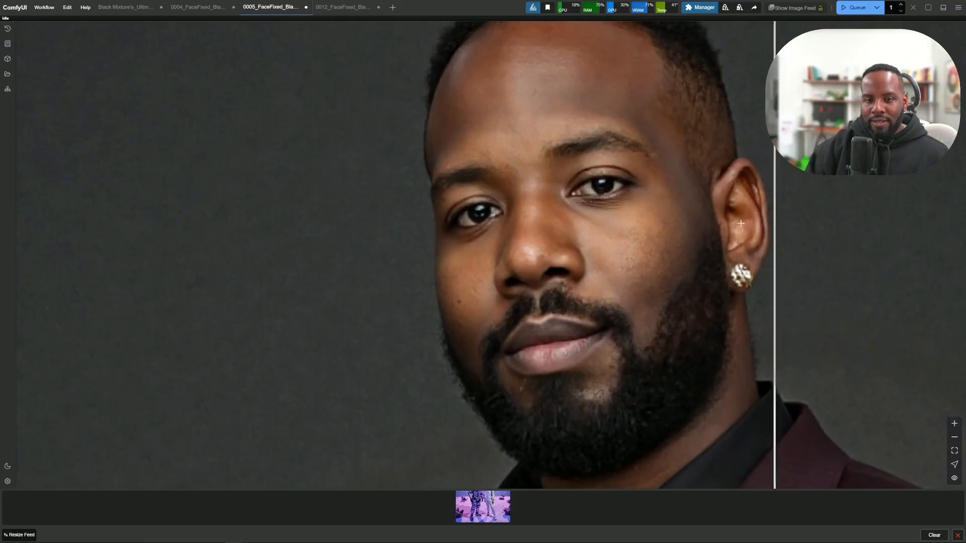
{"action": "left_click_drag", "start_coordinate": [773, 224], "coordinate": [622, 223]}
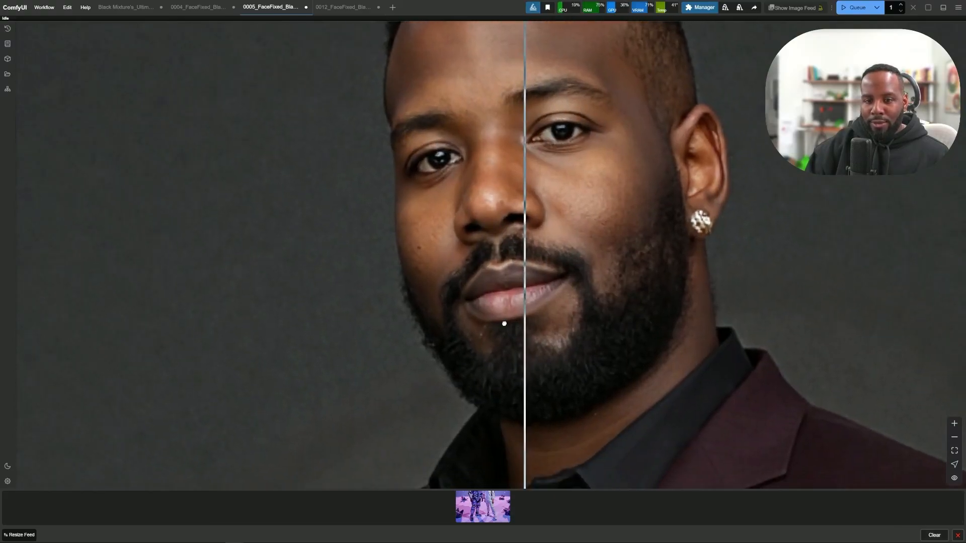
{"action": "left_click_drag", "start_coordinate": [504, 323], "coordinate": [467, 282]}
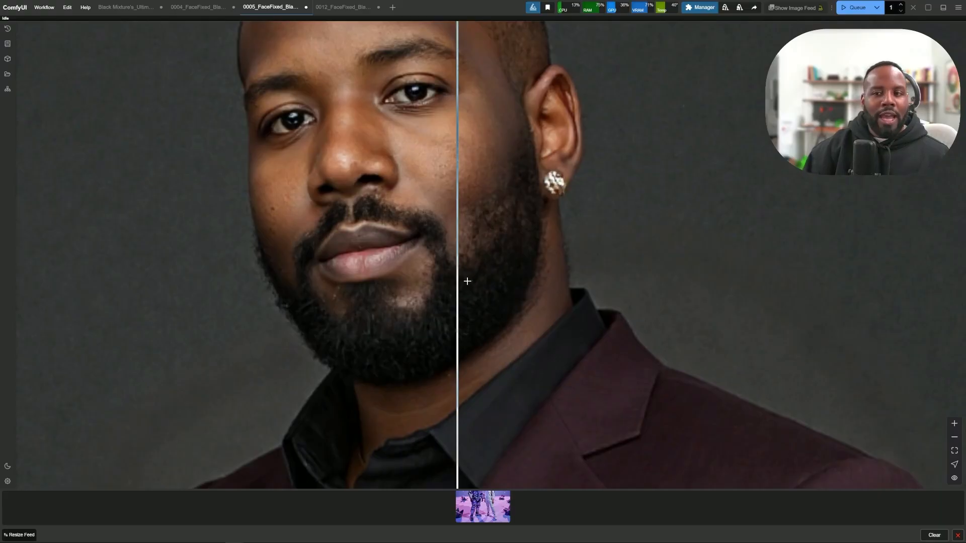
Step: Sweep the before/after divider right then left across the face, beard and earring
{"action": "left_click_drag", "start_coordinate": [459, 282], "coordinate": [491, 272]}
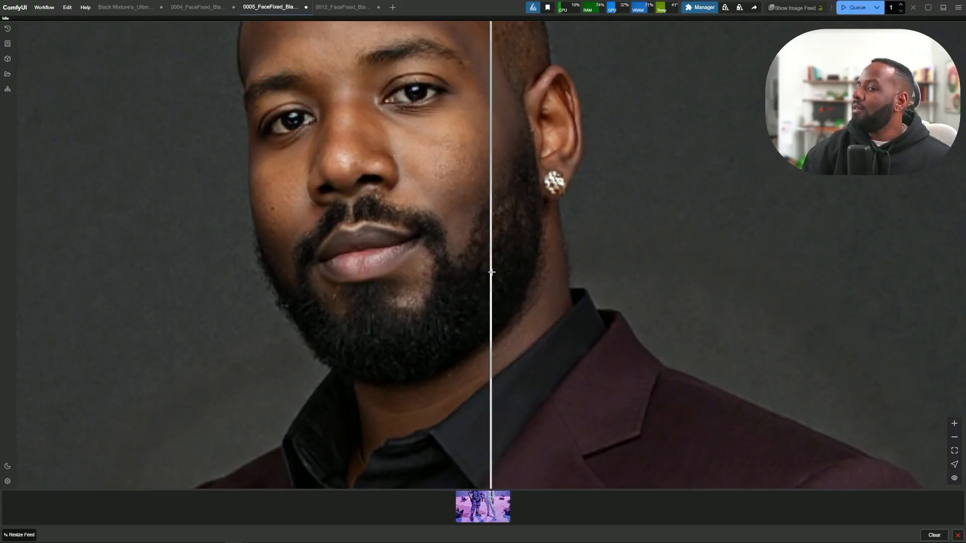
{"action": "left_click_drag", "start_coordinate": [491, 273], "coordinate": [433, 250]}
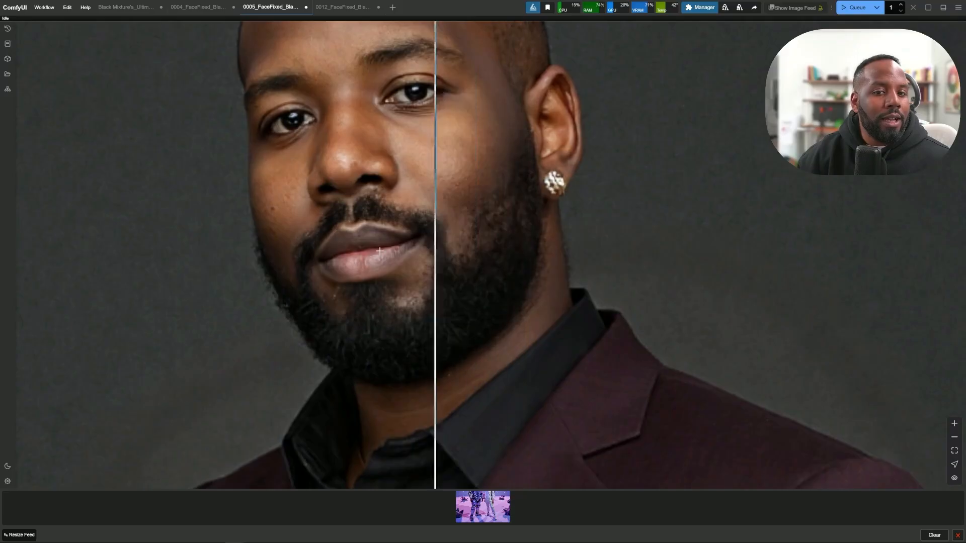
{"action": "left_click_drag", "start_coordinate": [433, 249], "coordinate": [404, 250]}
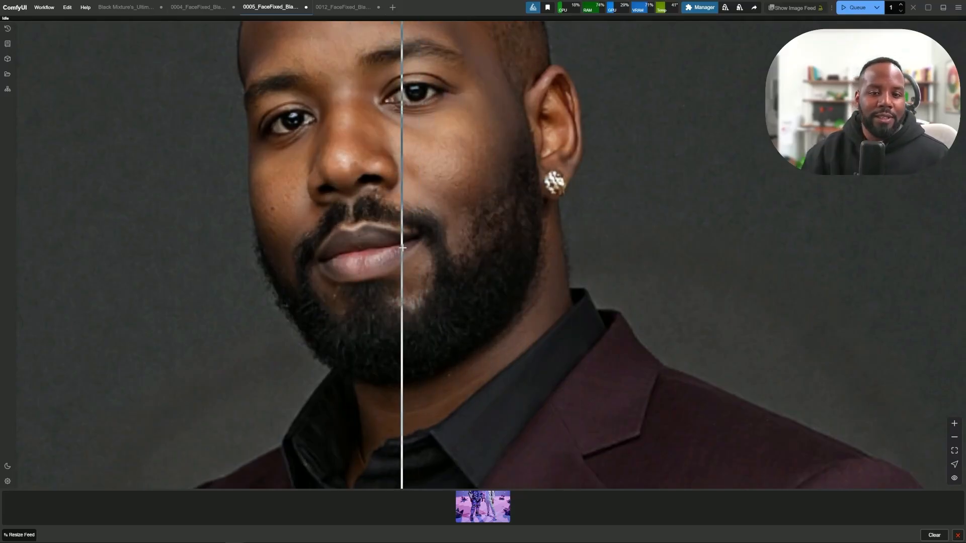